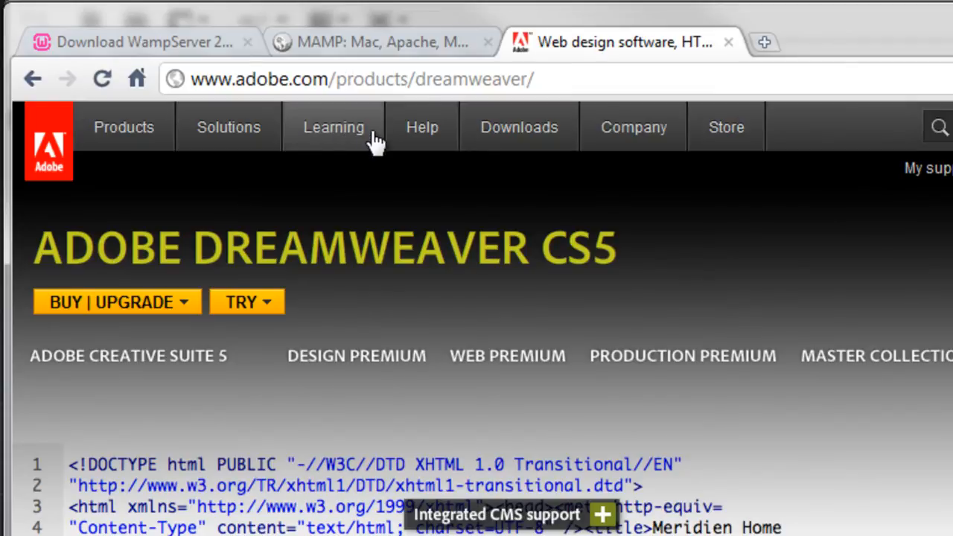
{"action": "mouse_move", "coordinate": [573, 409]}
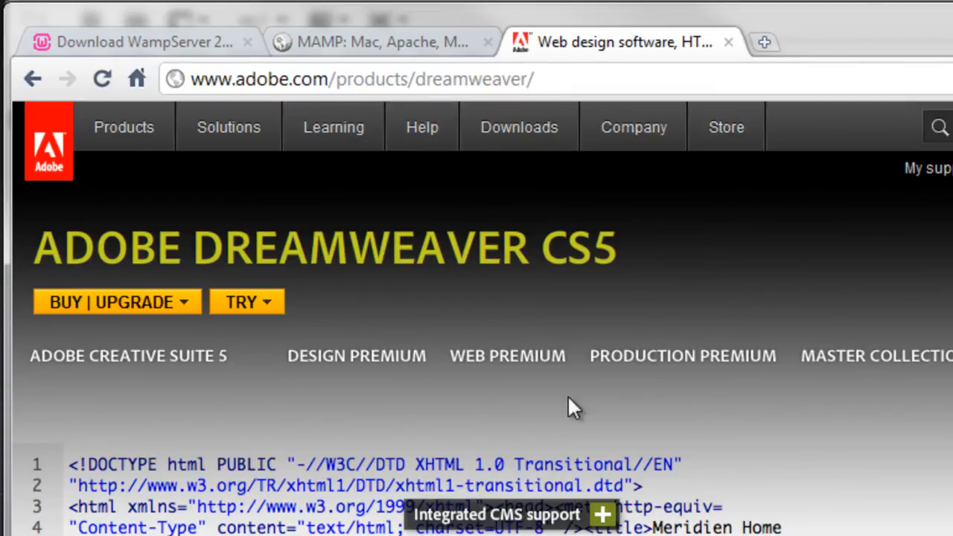
{"action": "mouse_move", "coordinate": [311, 398]}
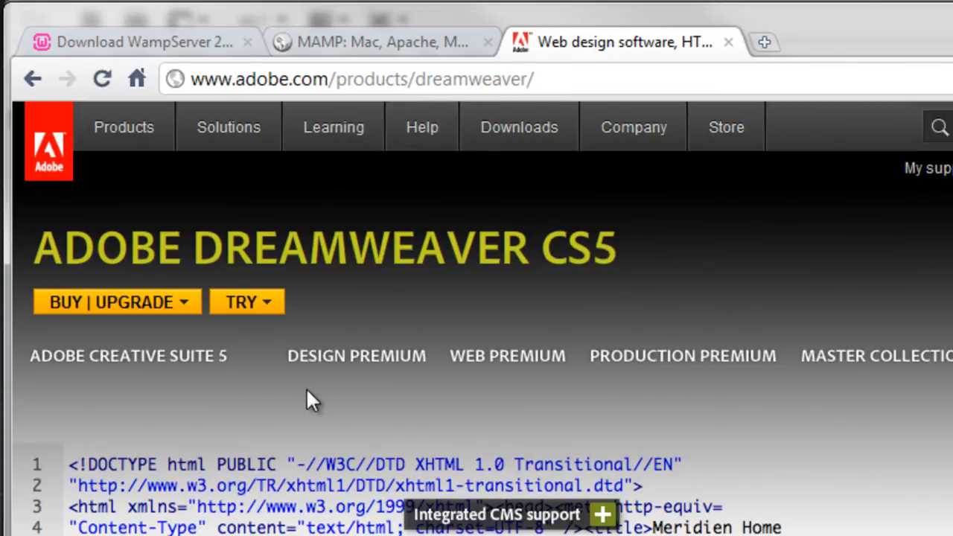
{"action": "mouse_move", "coordinate": [275, 309]}
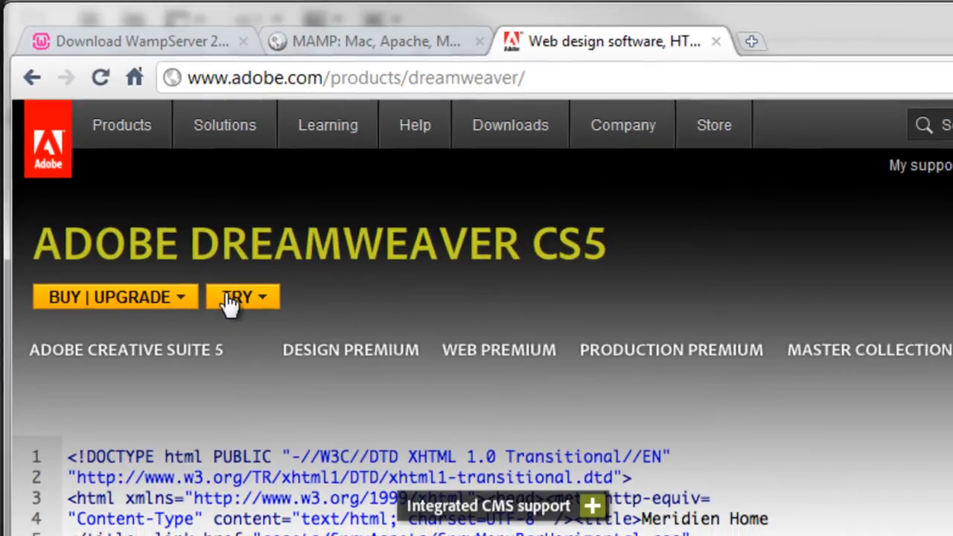
Start the Dreamweaver CS5 free trial and choose the English | Mac | 585.1 MB download.
{"action": "left_click", "coordinate": [236, 296]}
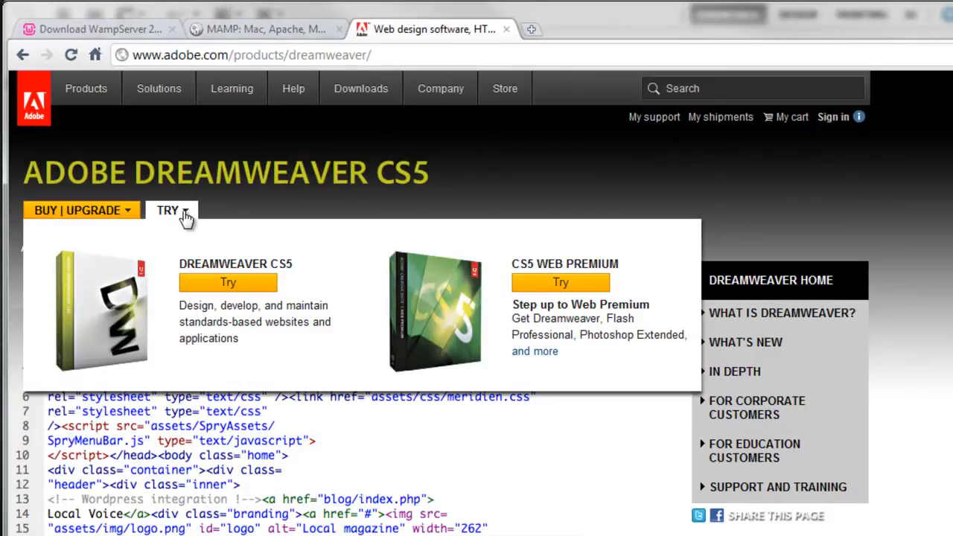
{"action": "mouse_move", "coordinate": [252, 289]}
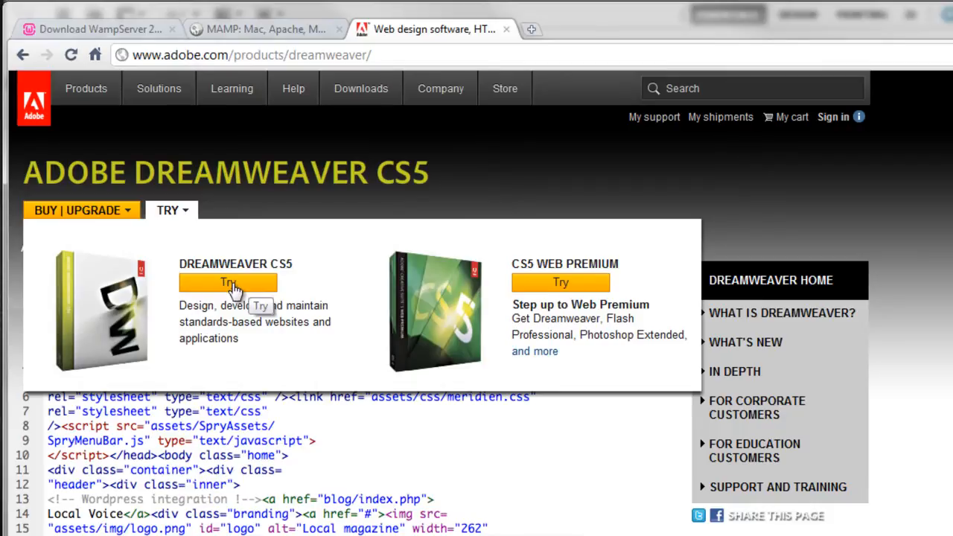
{"action": "left_click", "coordinate": [227, 281]}
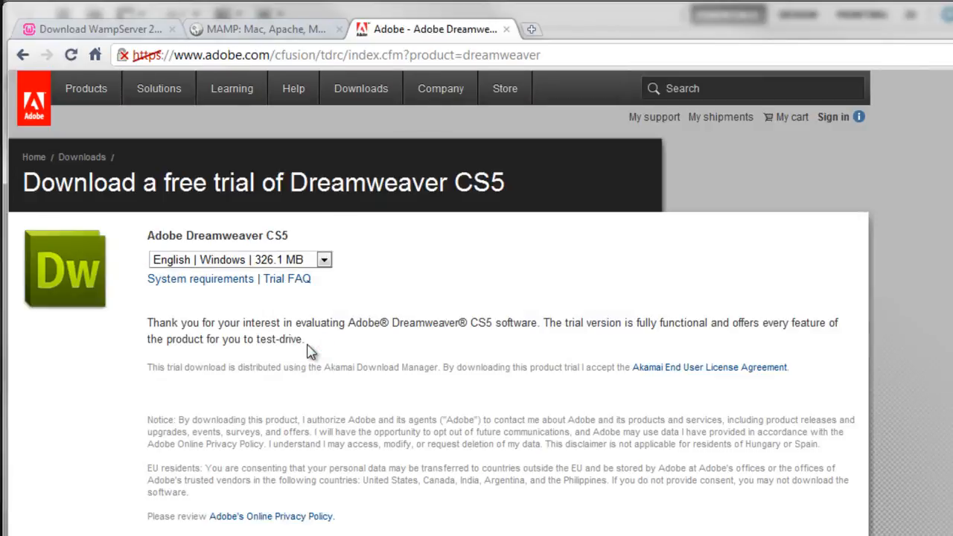
{"action": "left_click", "coordinate": [324, 259]}
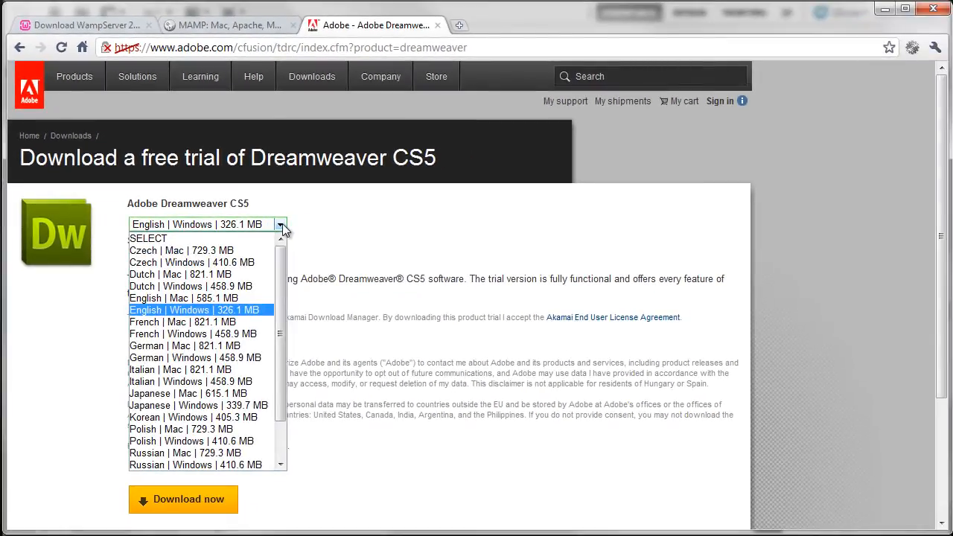
{"action": "mouse_move", "coordinate": [216, 322]}
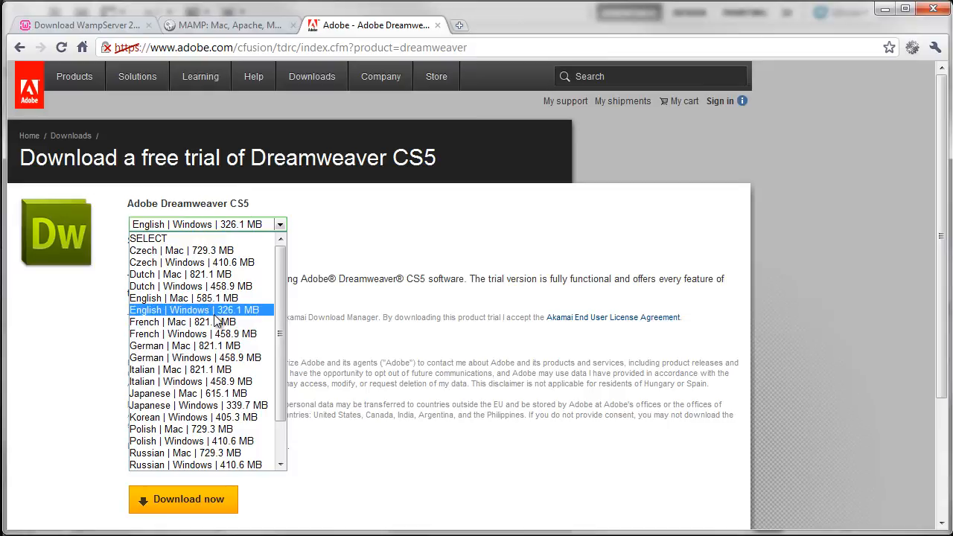
{"action": "left_click", "coordinate": [196, 309]}
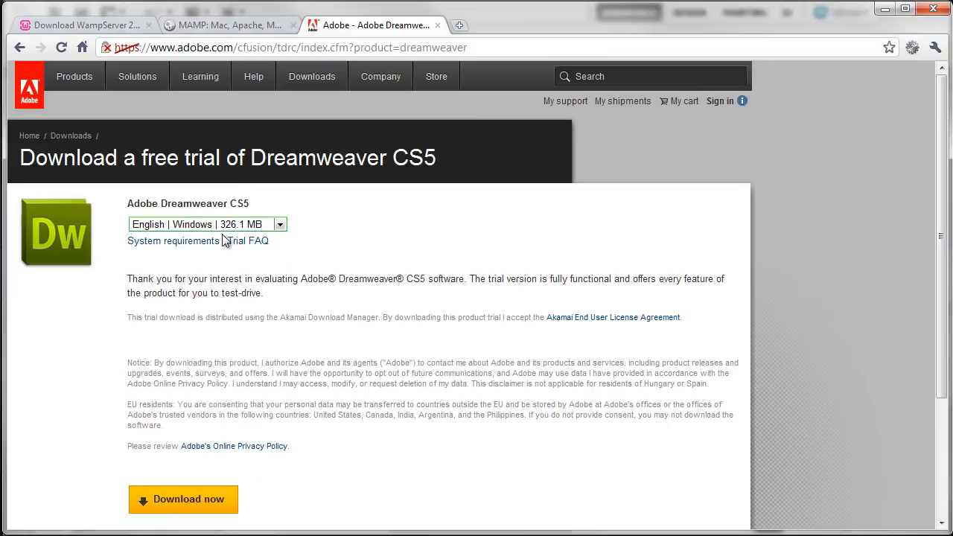
{"action": "left_click", "coordinate": [280, 224]}
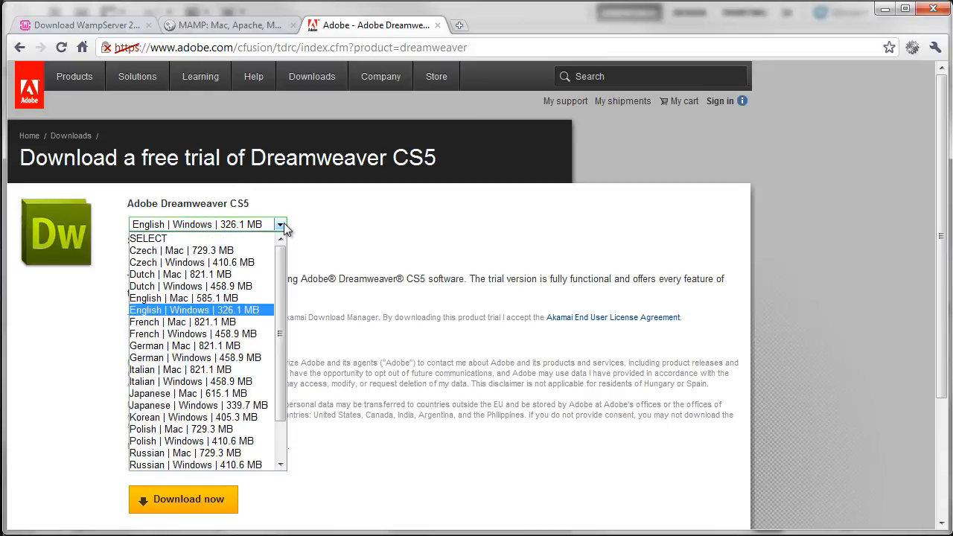
{"action": "left_click", "coordinate": [183, 298]}
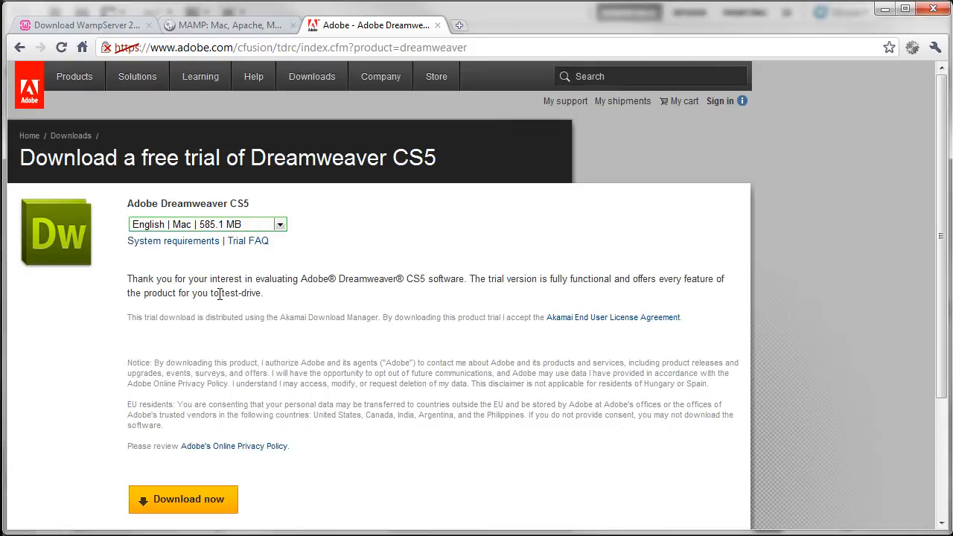
{"action": "mouse_move", "coordinate": [354, 233]}
{"action": "type", "text": "www.adobe.com/products/d"}
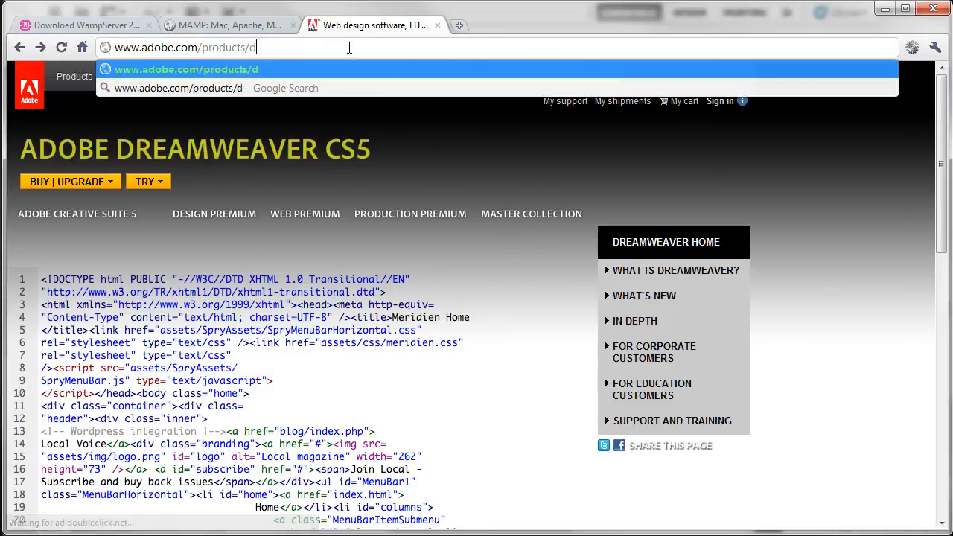
Go to the Photoshop CS5 trial page and check its language and platform versions list.
{"action": "type", "text": "photoshop/compare/"}
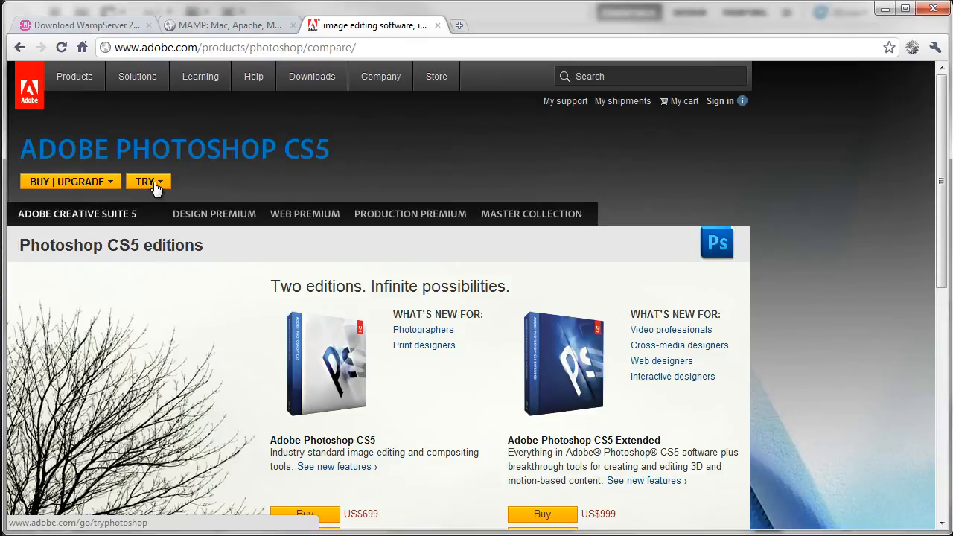
{"action": "left_click", "coordinate": [148, 182]}
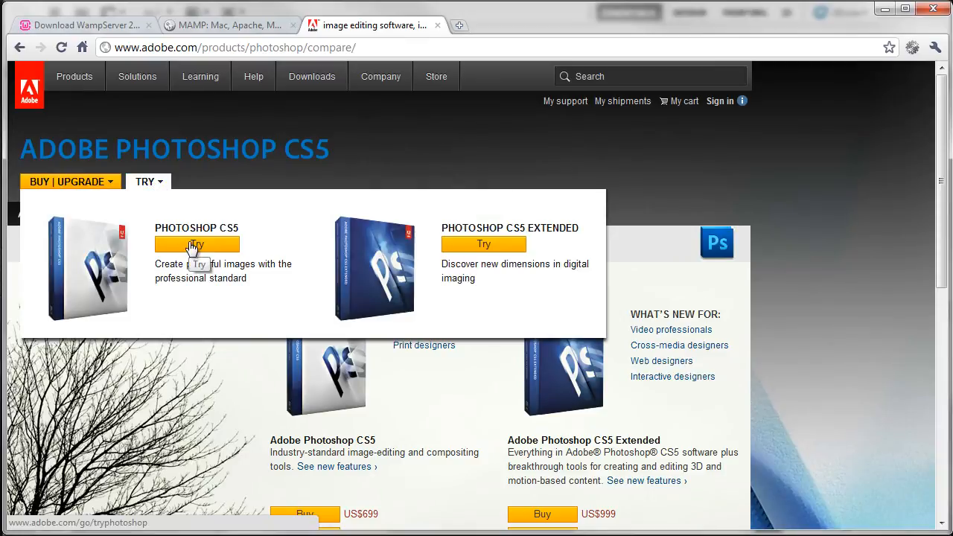
{"action": "left_click", "coordinate": [197, 244]}
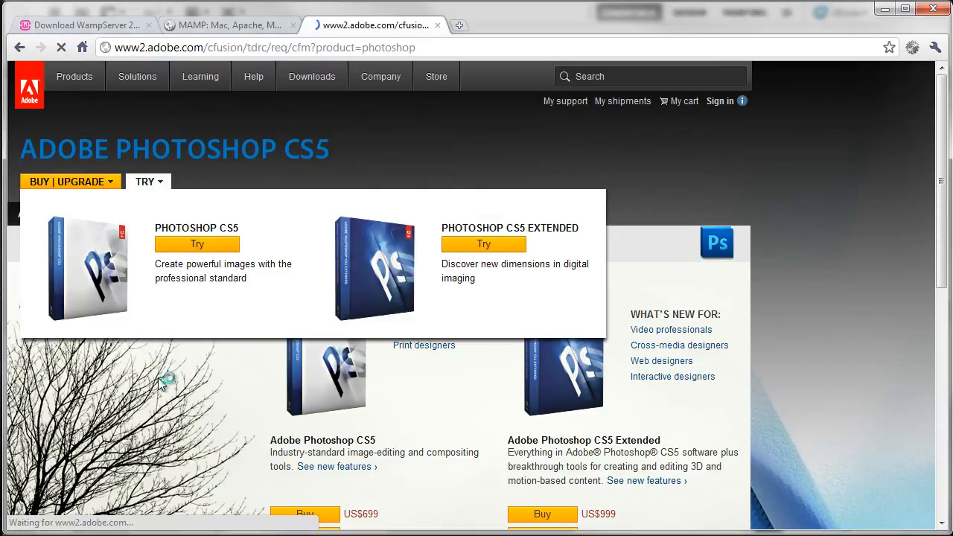
{"action": "left_click", "coordinate": [483, 244]}
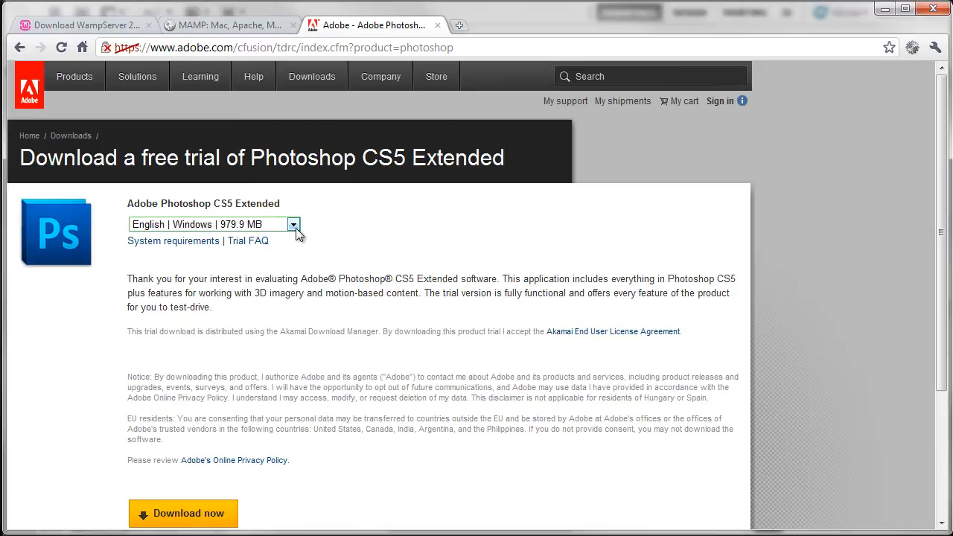
{"action": "left_click", "coordinate": [293, 224]}
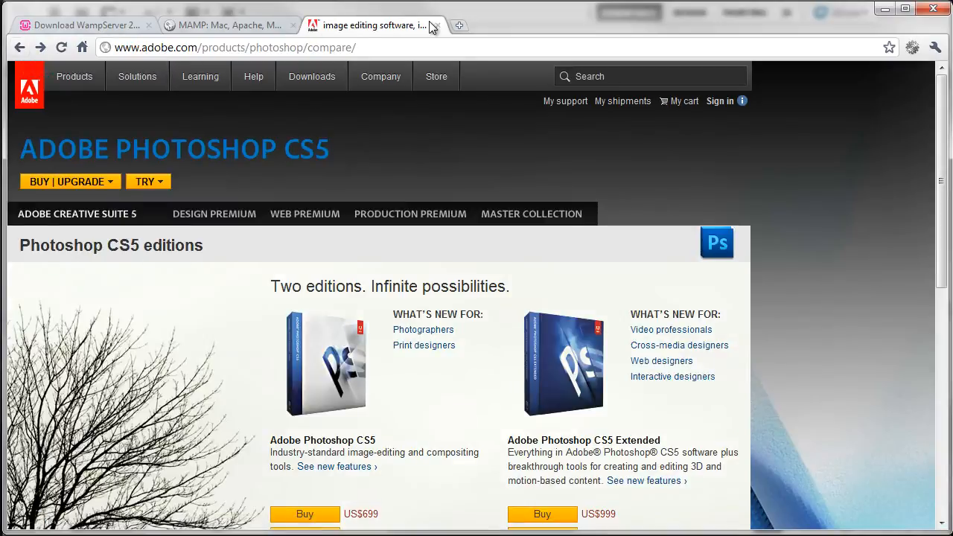
Close the Adobe tab, leaving the MAMP home page with its download offer showing.
{"action": "left_click", "coordinate": [438, 24]}
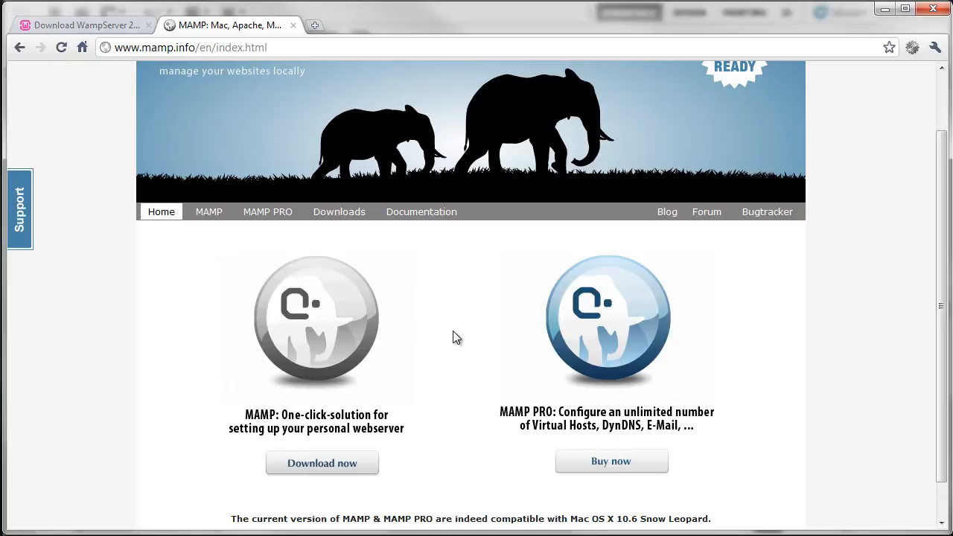
{"action": "mouse_move", "coordinate": [111, 336]}
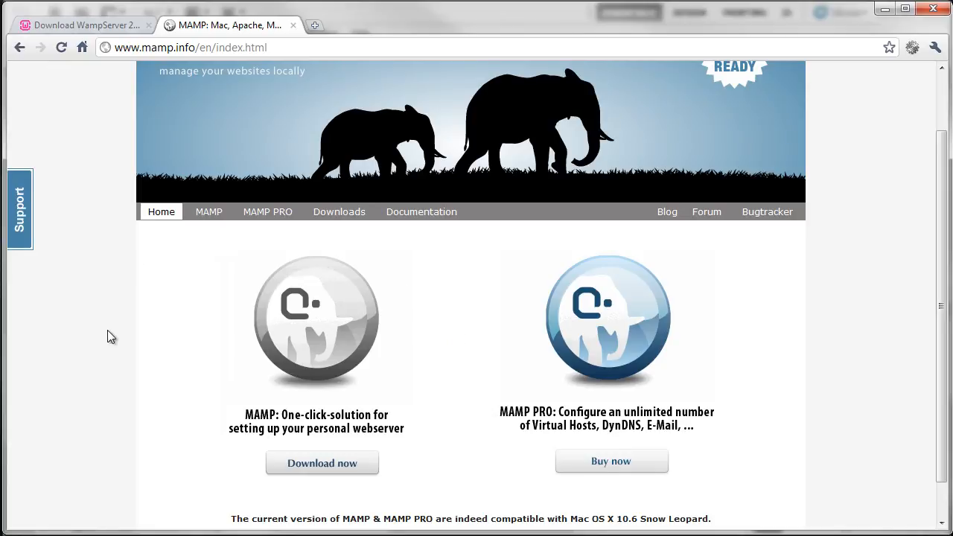
{"action": "mouse_move", "coordinate": [142, 364]}
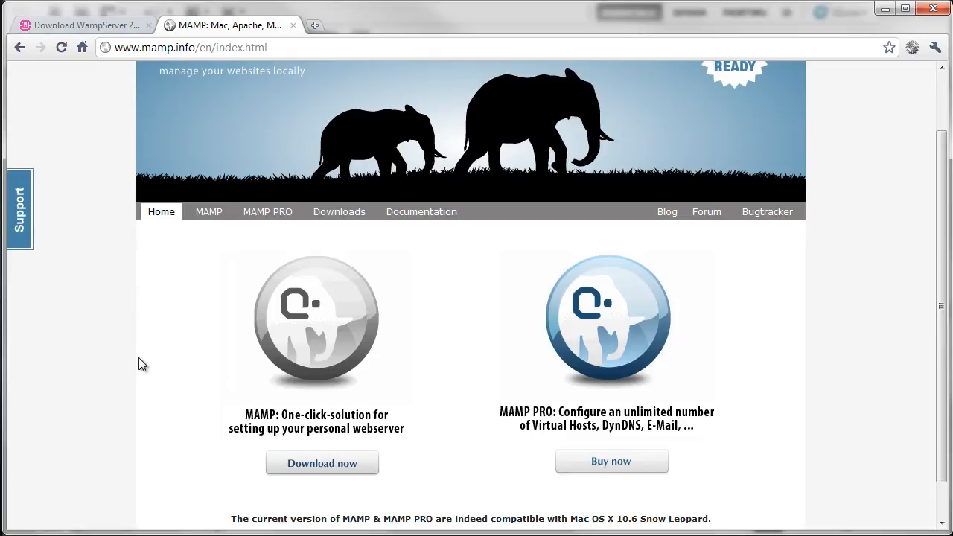
{"action": "mouse_move", "coordinate": [121, 358]}
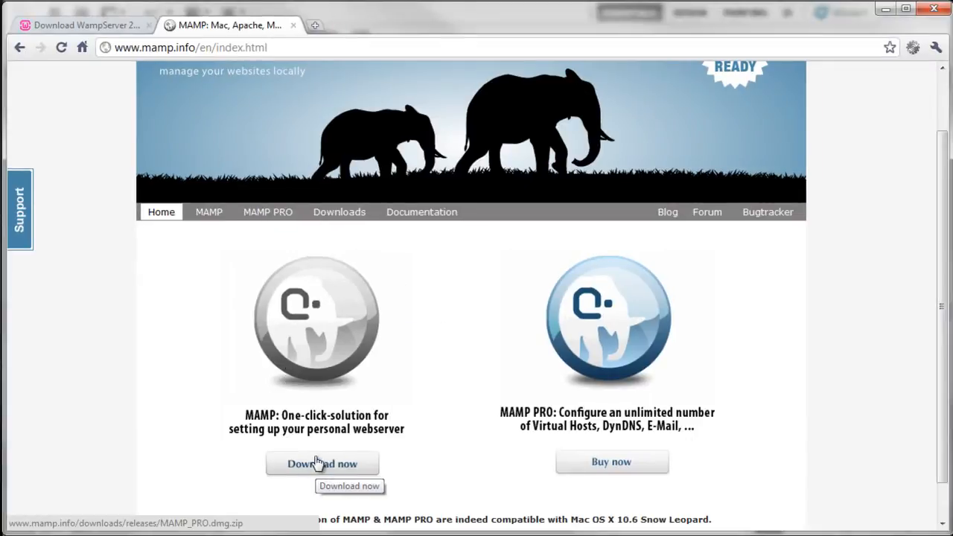
{"action": "mouse_move", "coordinate": [298, 436]}
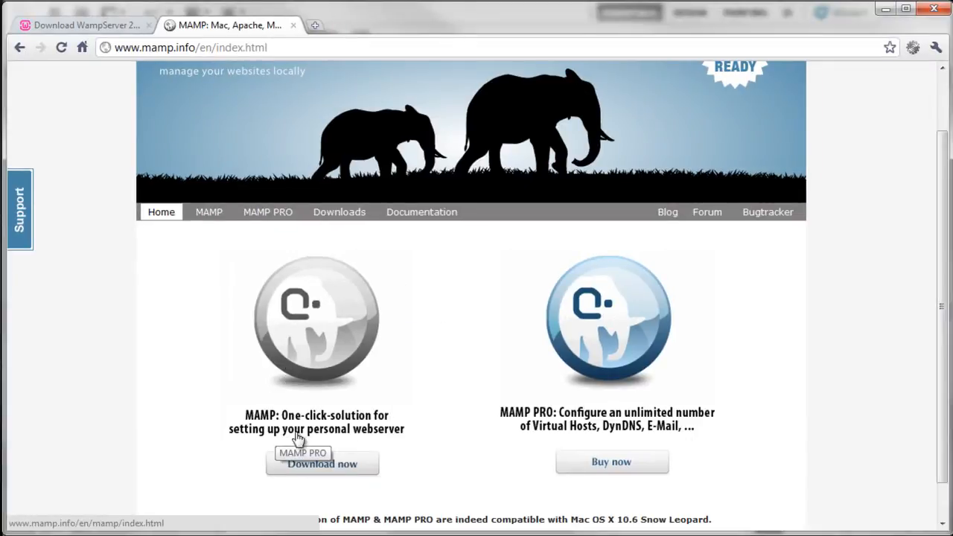
{"action": "mouse_move", "coordinate": [101, 382]}
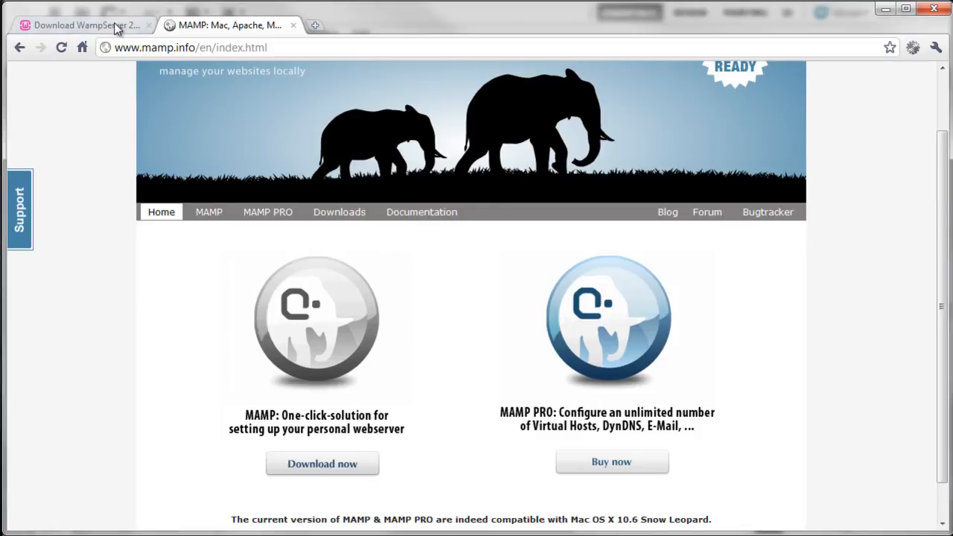
Switch to the WampServer page, confirm 64-bit Windows 7, and close the system information window.
{"action": "left_click", "coordinate": [86, 25]}
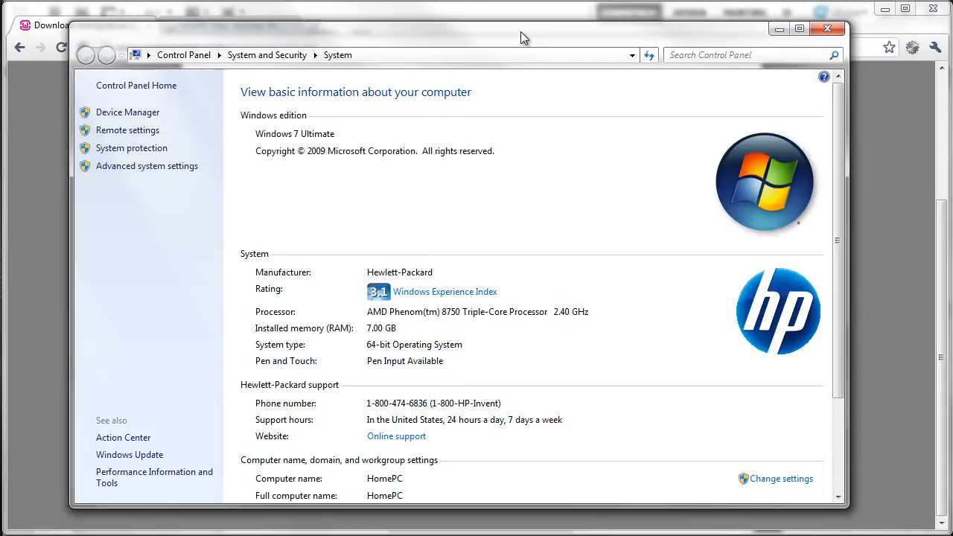
{"action": "mouse_move", "coordinate": [372, 354]}
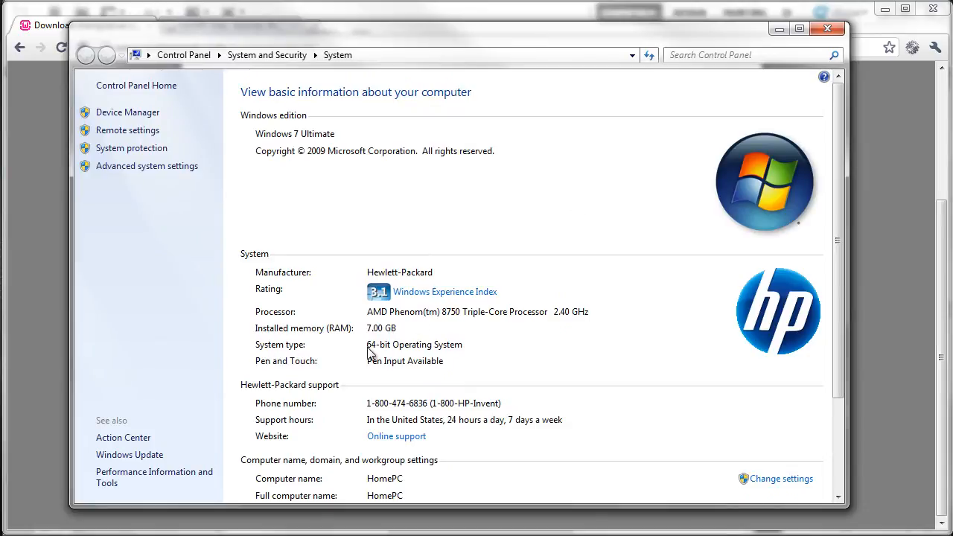
{"action": "mouse_move", "coordinate": [374, 351]}
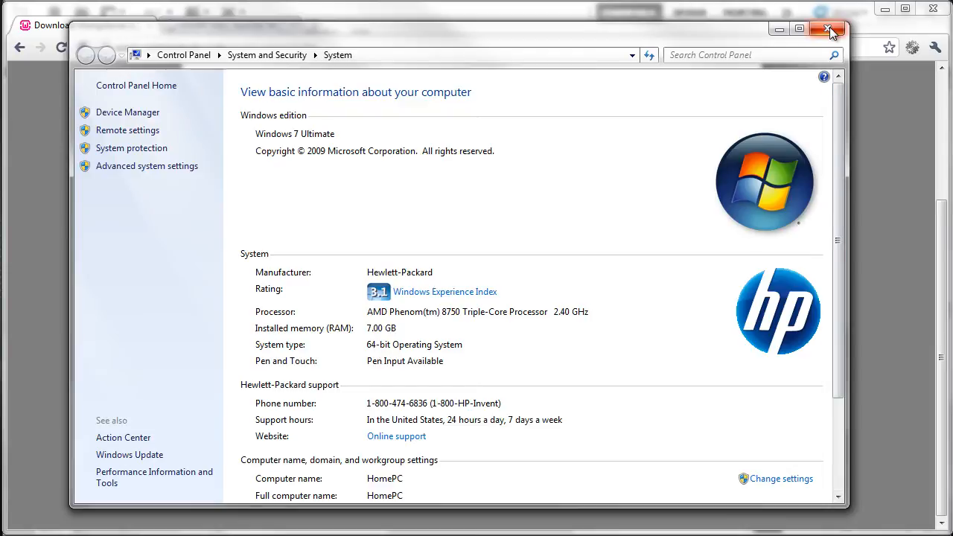
{"action": "left_click", "coordinate": [832, 30]}
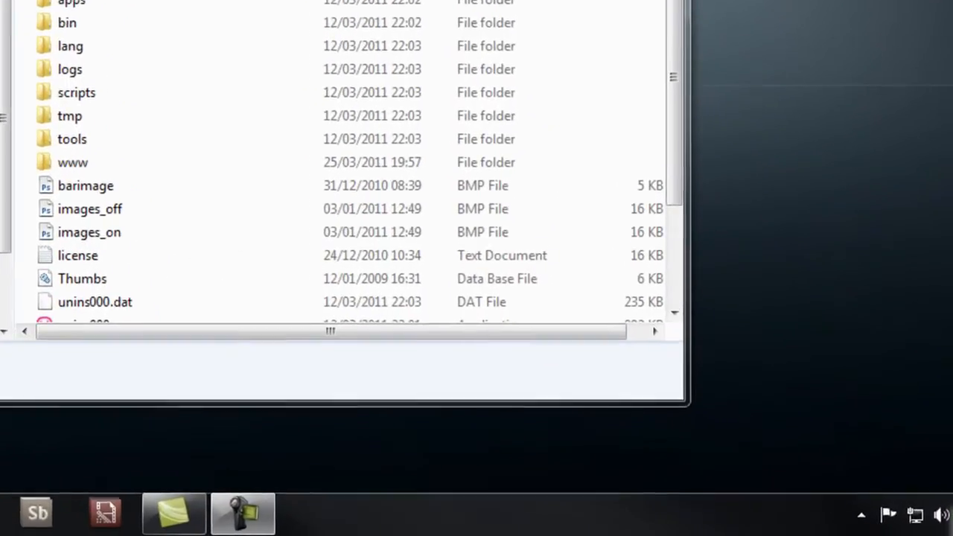
Show the hidden tray icons and bring up the WampServer options menu.
{"action": "left_click", "coordinate": [861, 514]}
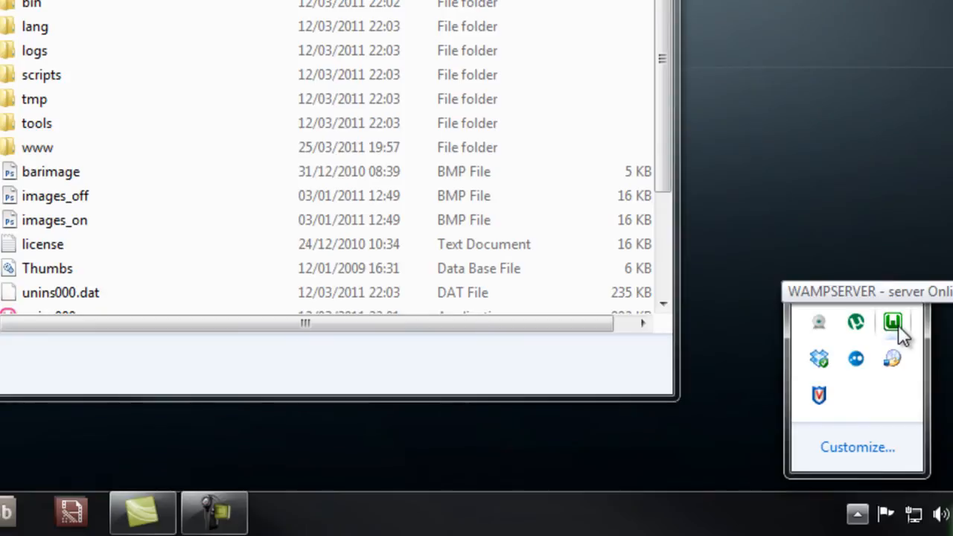
{"action": "left_click", "coordinate": [892, 322]}
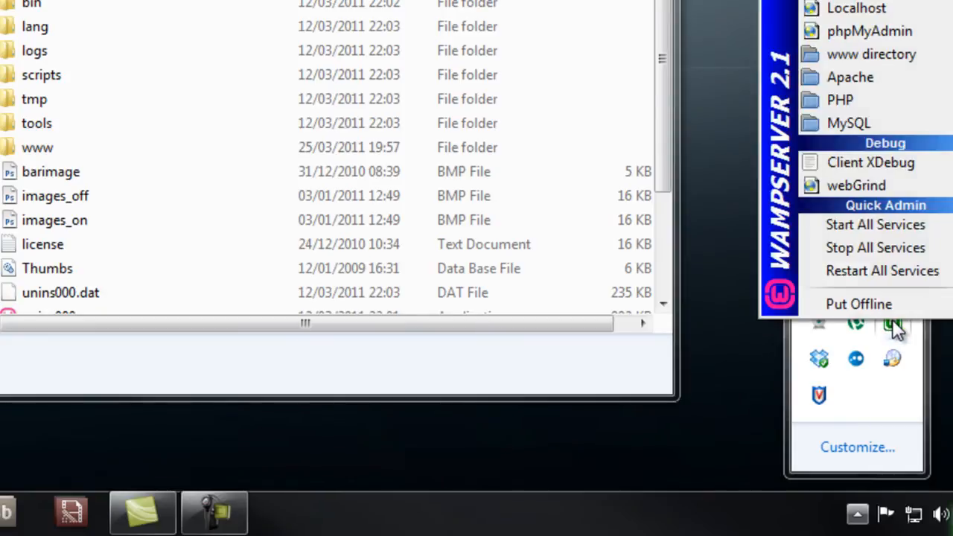
{"action": "mouse_move", "coordinate": [860, 304]}
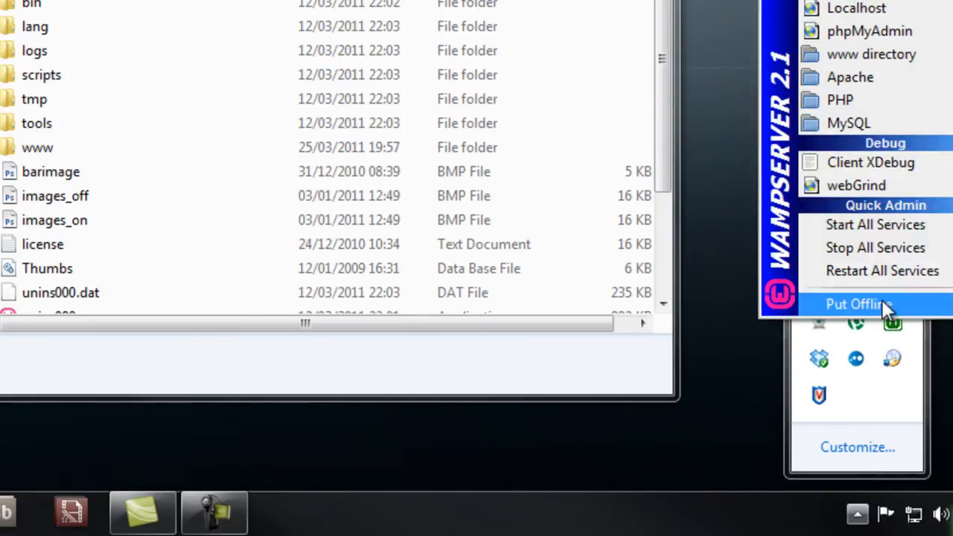
{"action": "mouse_move", "coordinate": [856, 8]}
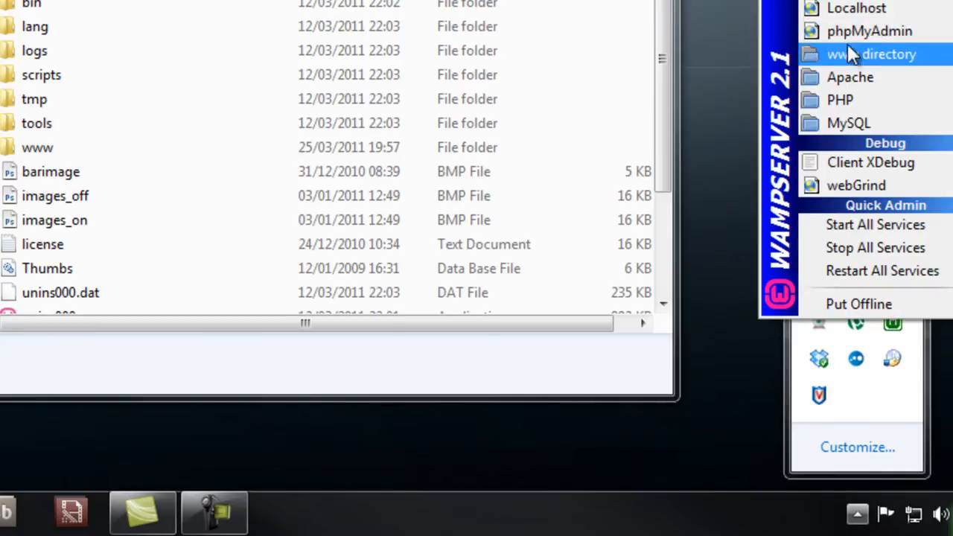
{"action": "mouse_move", "coordinate": [870, 31]}
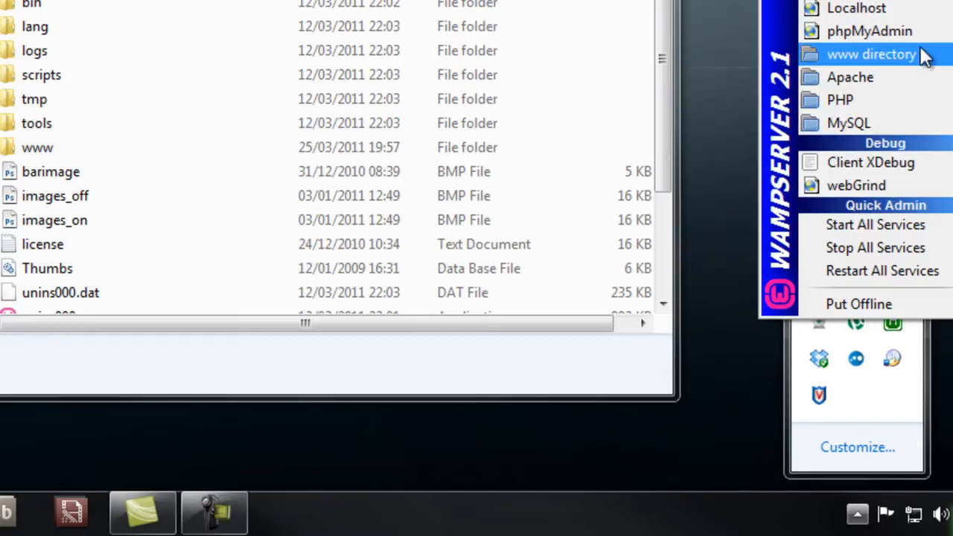
{"action": "mouse_move", "coordinate": [859, 303]}
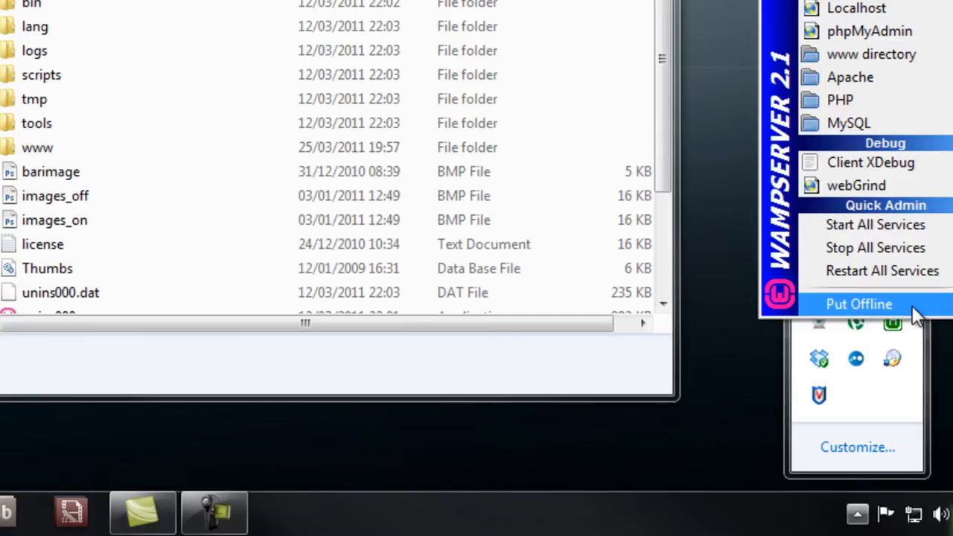
{"action": "mouse_move", "coordinate": [897, 320]}
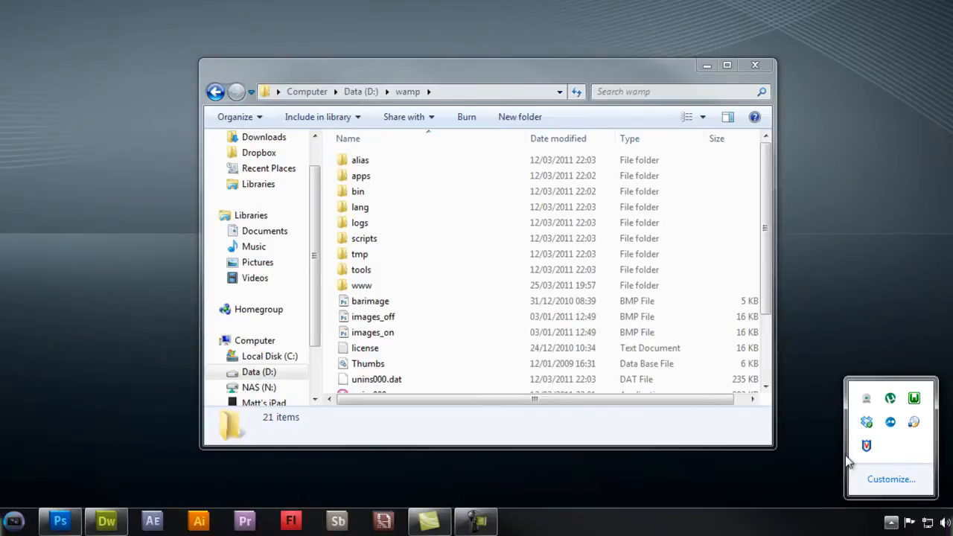
{"action": "mouse_move", "coordinate": [434, 119]}
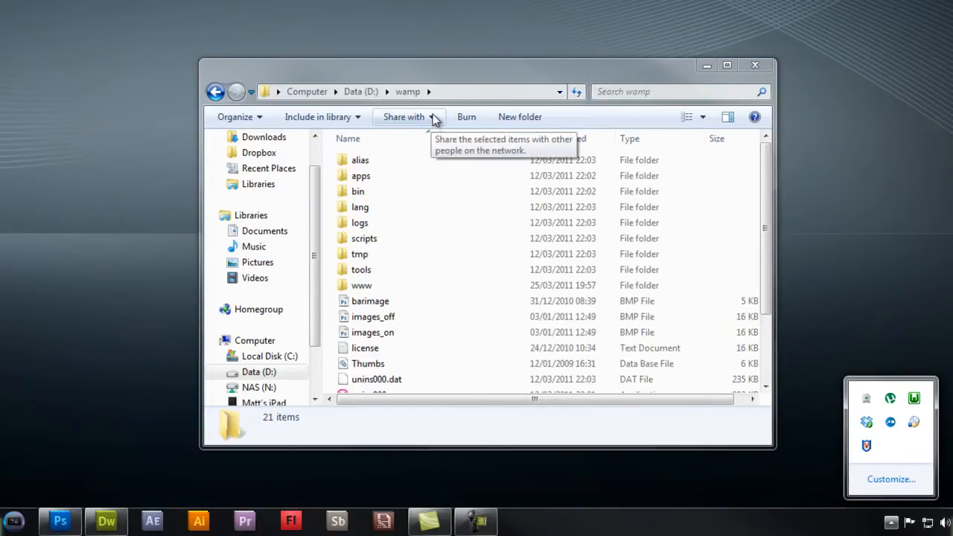
{"action": "mouse_move", "coordinate": [407, 92]}
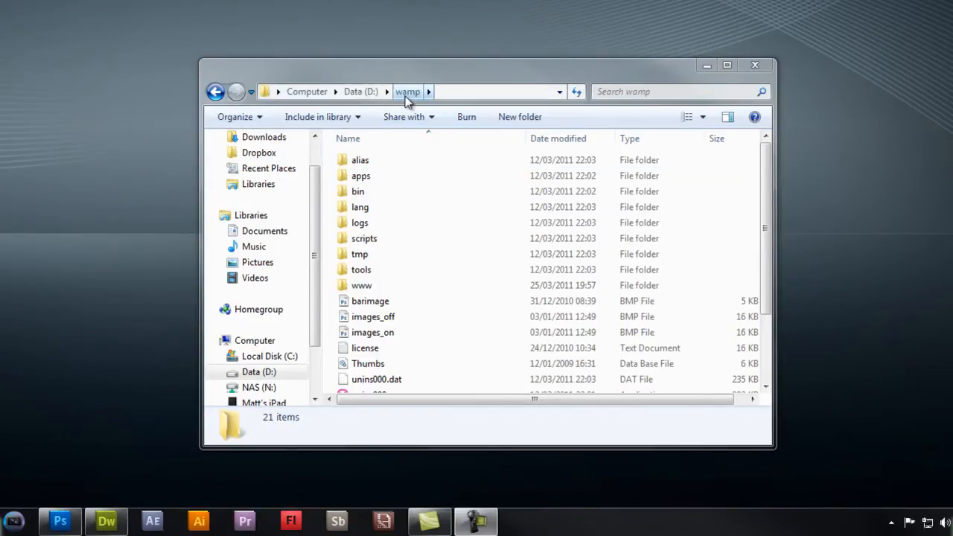
{"action": "mouse_move", "coordinate": [391, 269]}
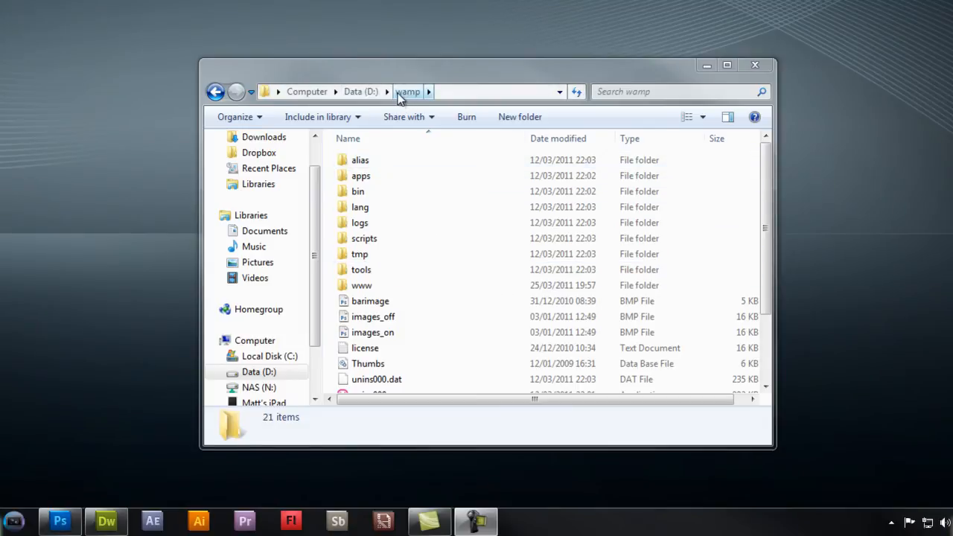
{"action": "mouse_move", "coordinate": [398, 264]}
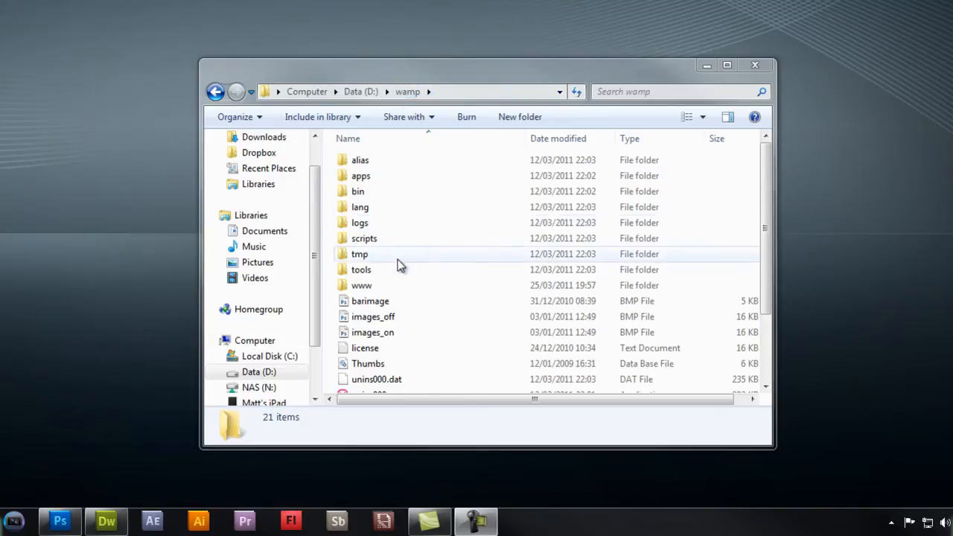
{"action": "mouse_move", "coordinate": [395, 347]}
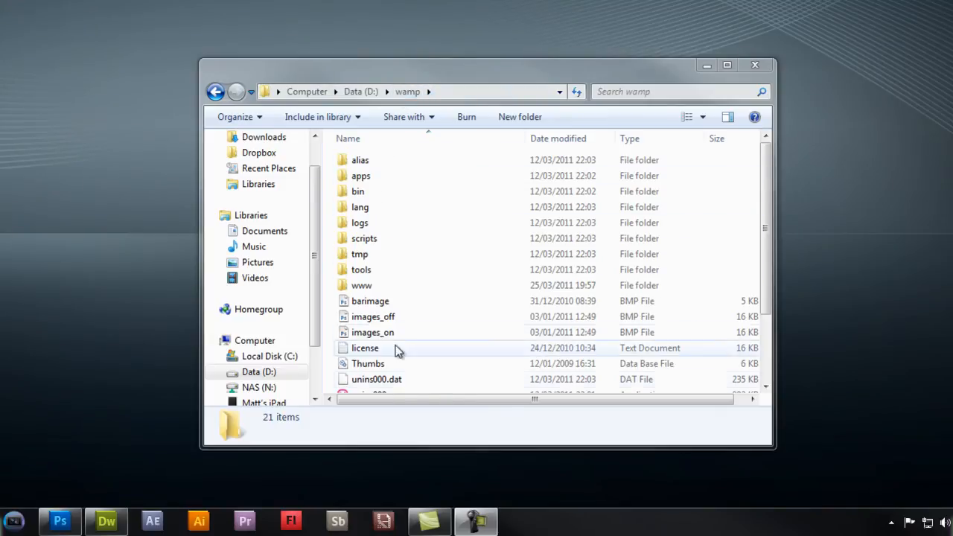
{"action": "mouse_move", "coordinate": [435, 316]}
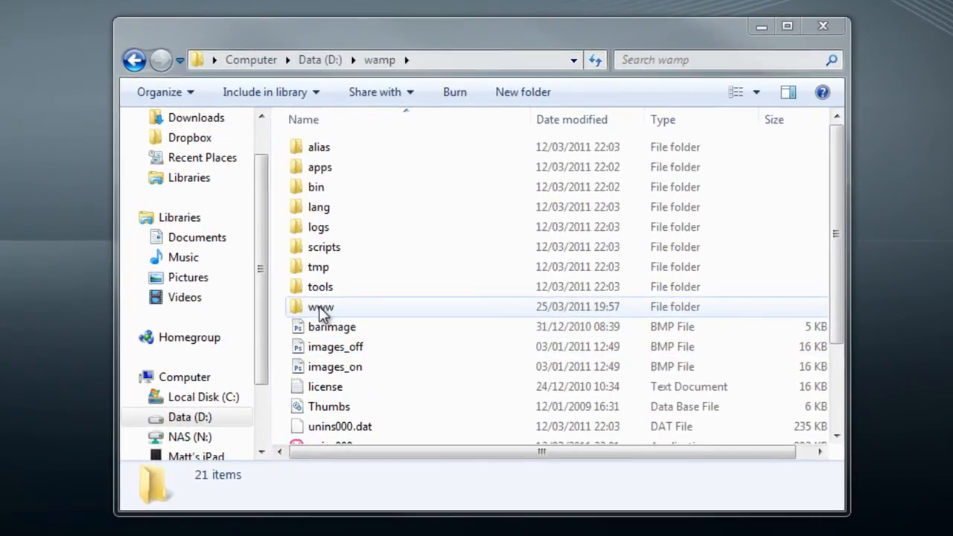
{"action": "double_click", "coordinate": [320, 307]}
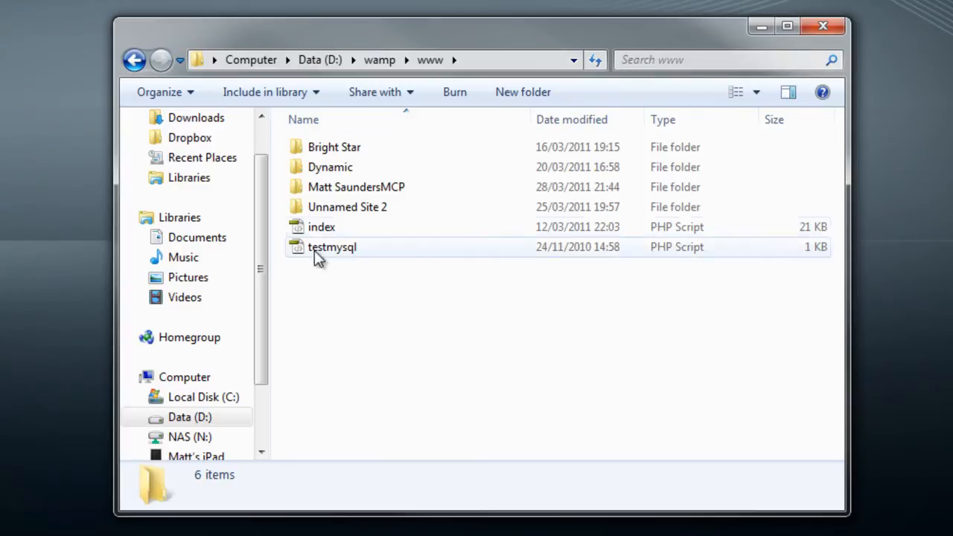
{"action": "mouse_move", "coordinate": [425, 297]}
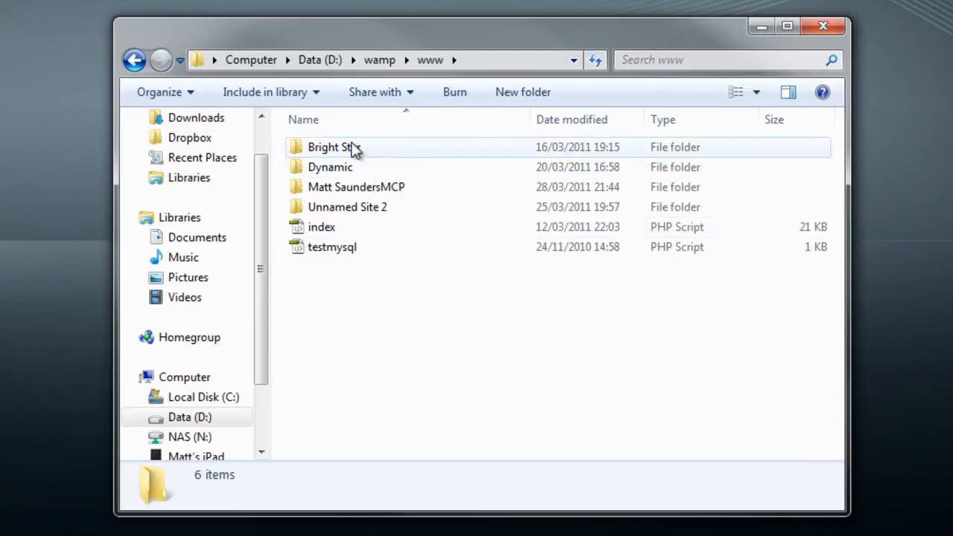
{"action": "left_click", "coordinate": [356, 186]}
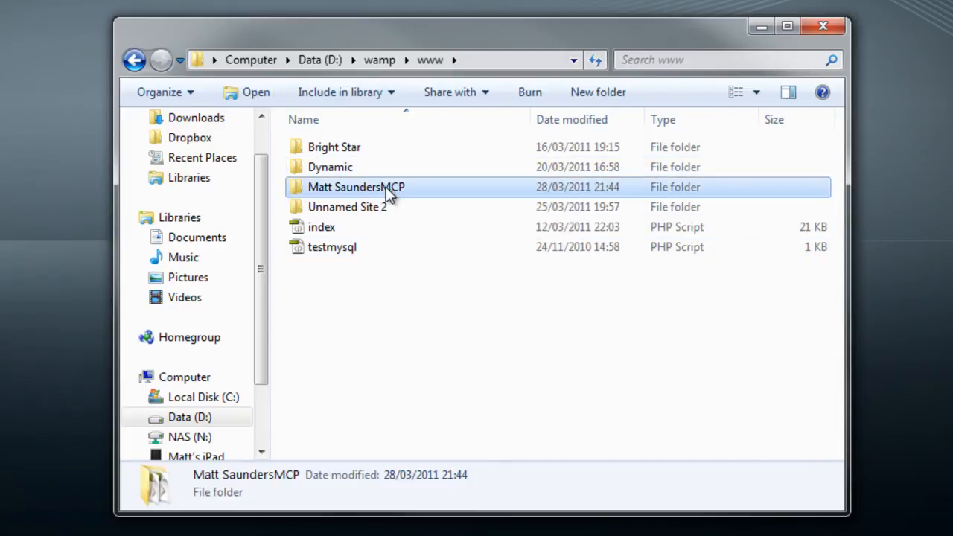
{"action": "double_click", "coordinate": [356, 186]}
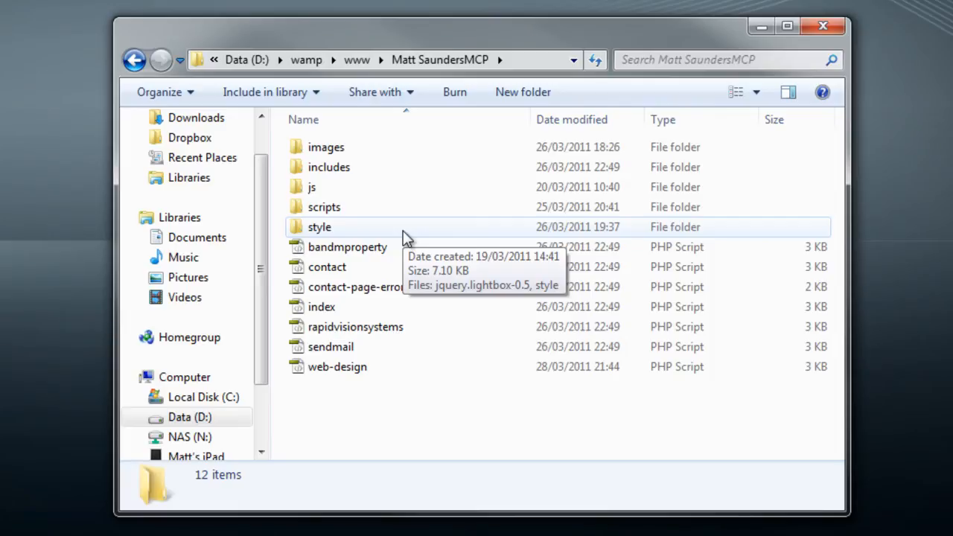
{"action": "mouse_move", "coordinate": [357, 59]}
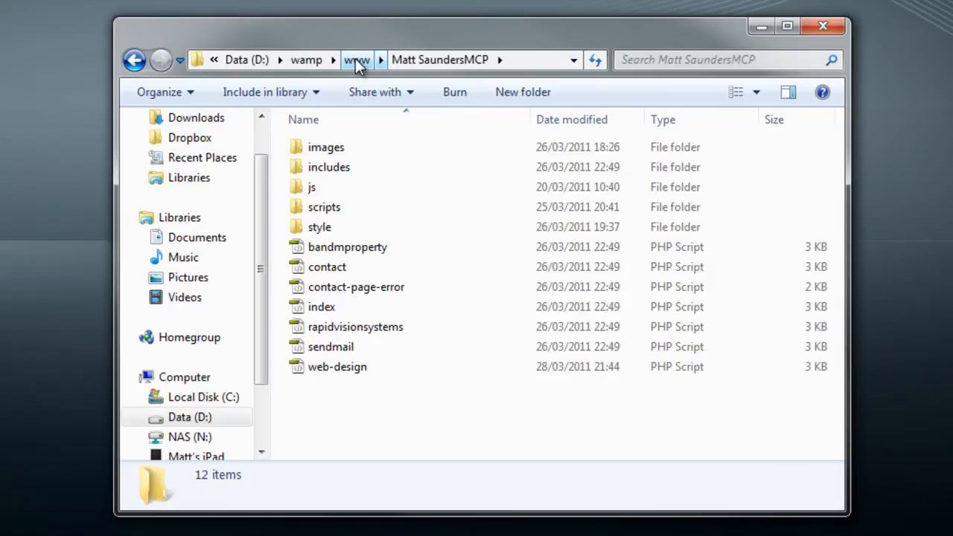
{"action": "left_click", "coordinate": [356, 60]}
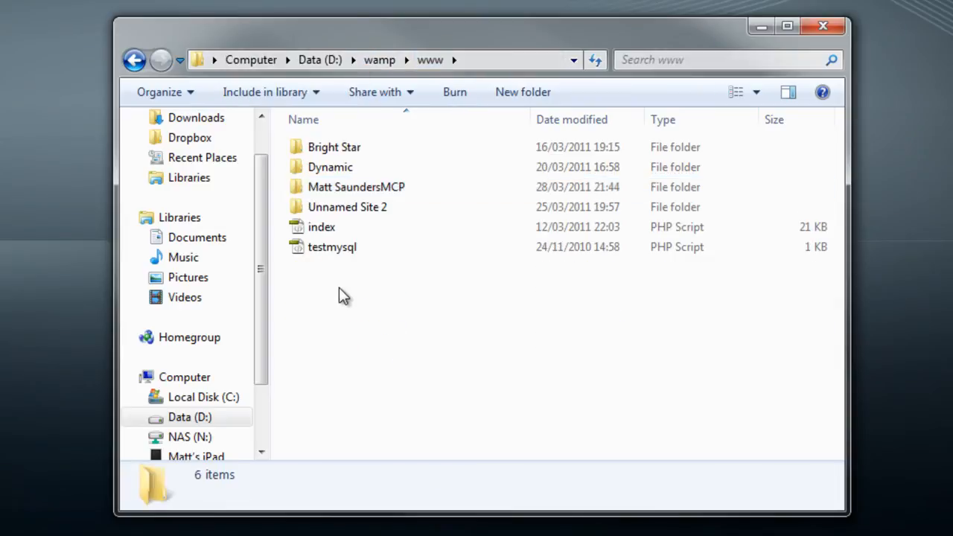
Create a new folder named Dreamweaver 3D Series in the www folder.
{"action": "right_click", "coordinate": [342, 297]}
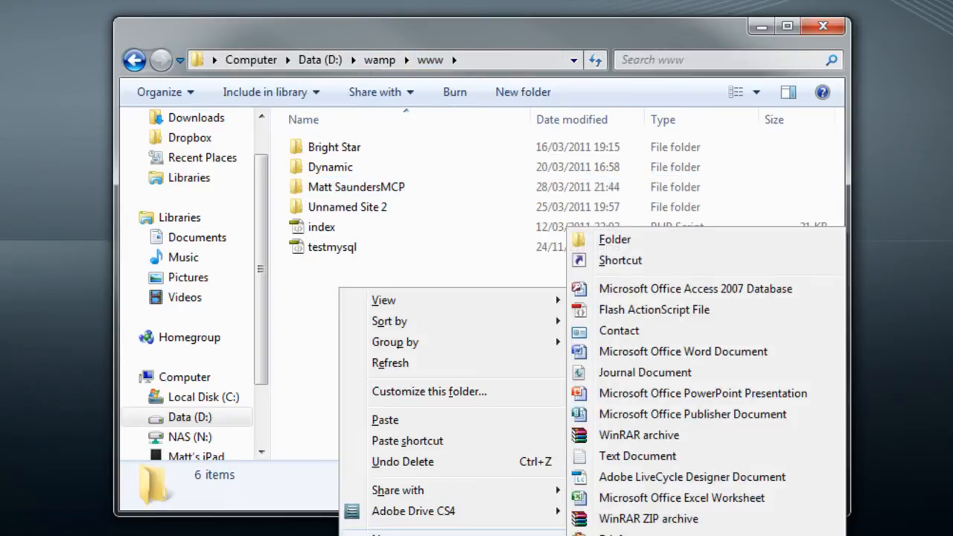
{"action": "left_click", "coordinate": [614, 239]}
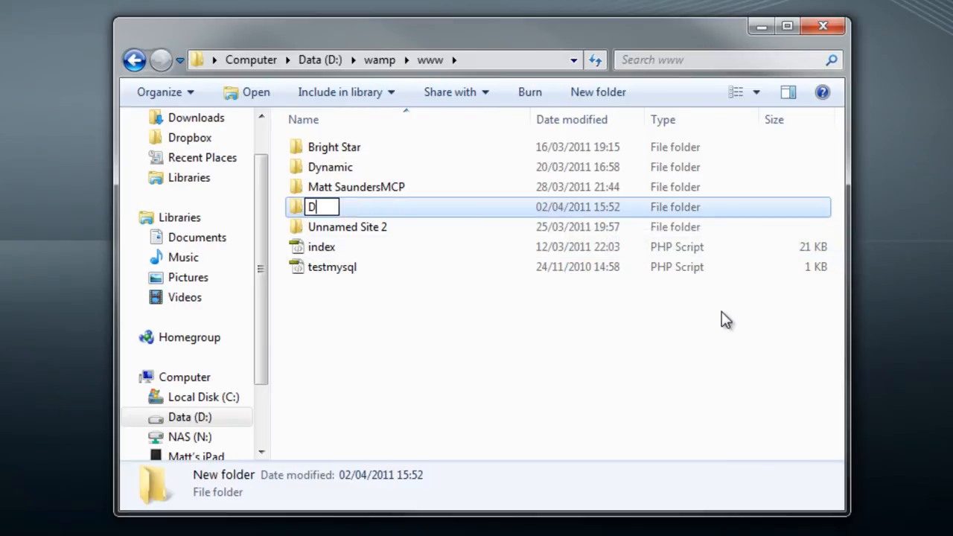
{"action": "type", "text": "reamwev"}
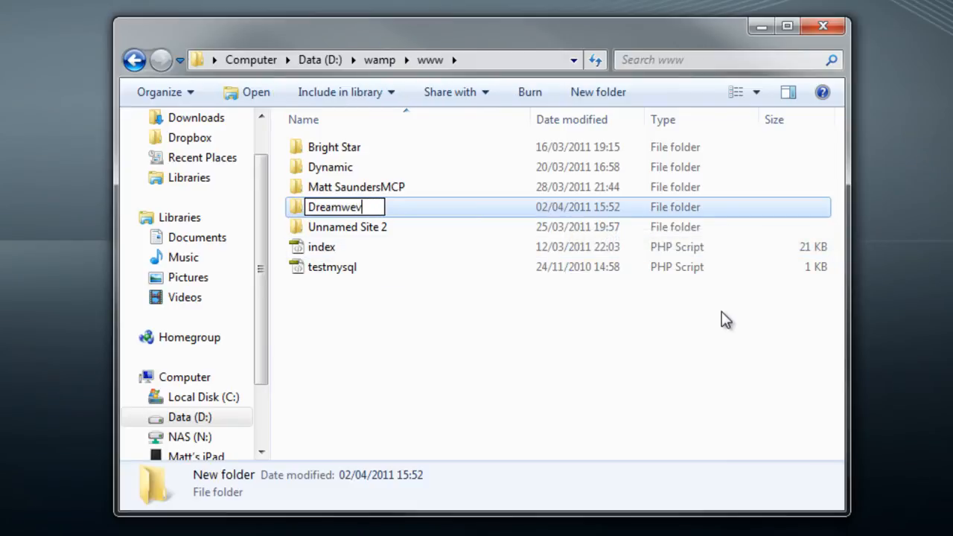
{"action": "type", "text": "aver"}
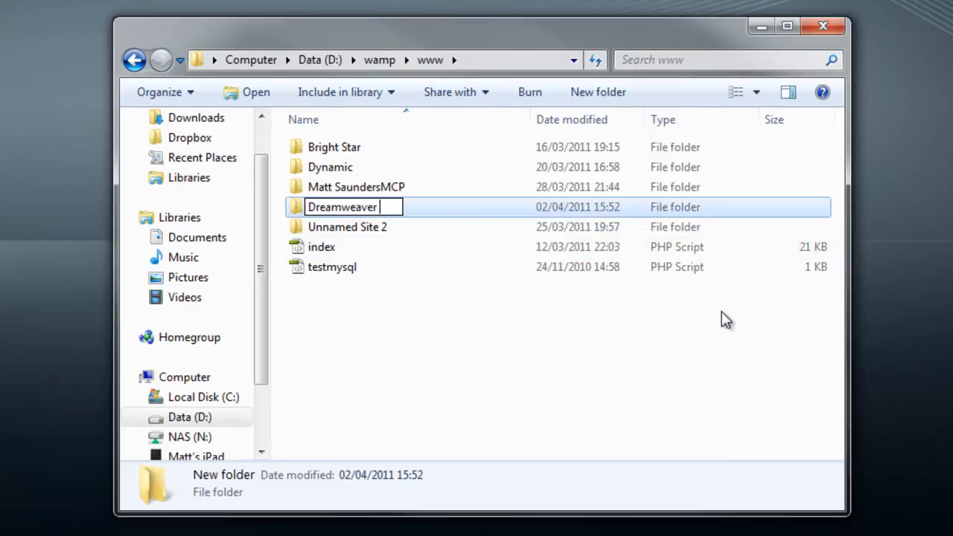
{"action": "type", "text": "3D Se"}
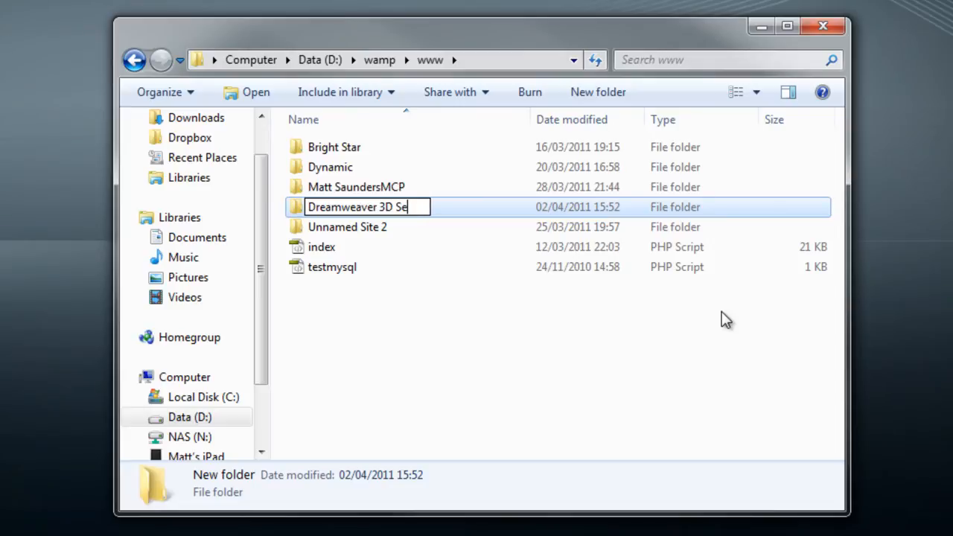
{"action": "key", "text": "Return"}
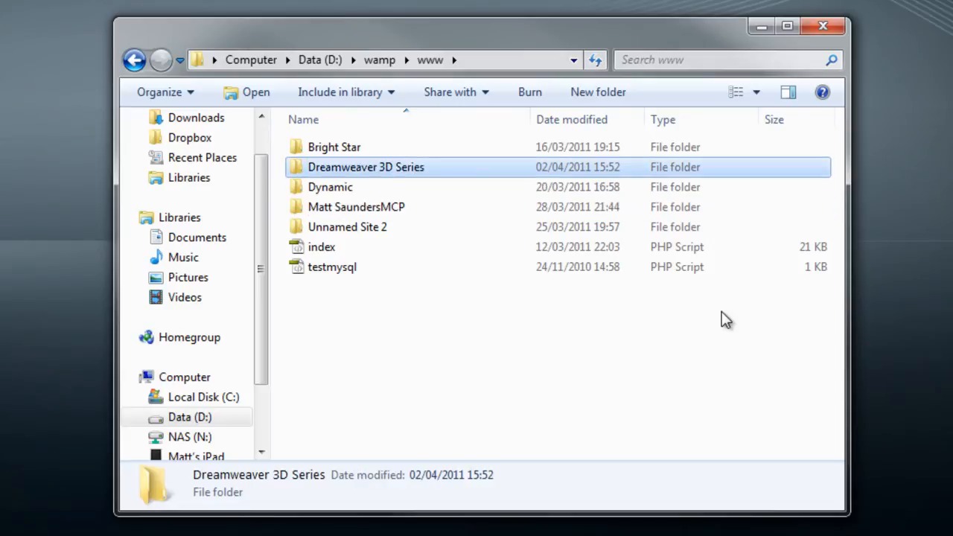
{"action": "mouse_move", "coordinate": [351, 173]}
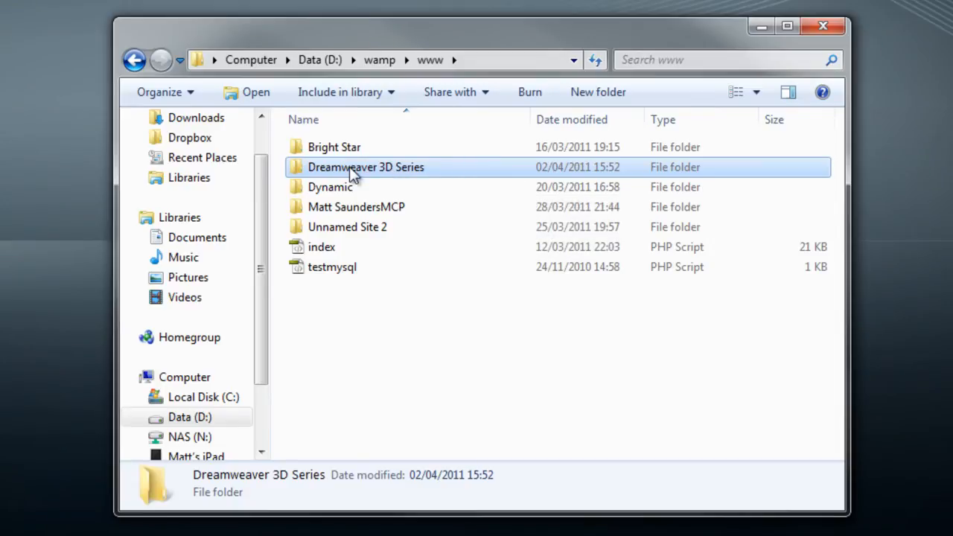
{"action": "mouse_move", "coordinate": [439, 167]}
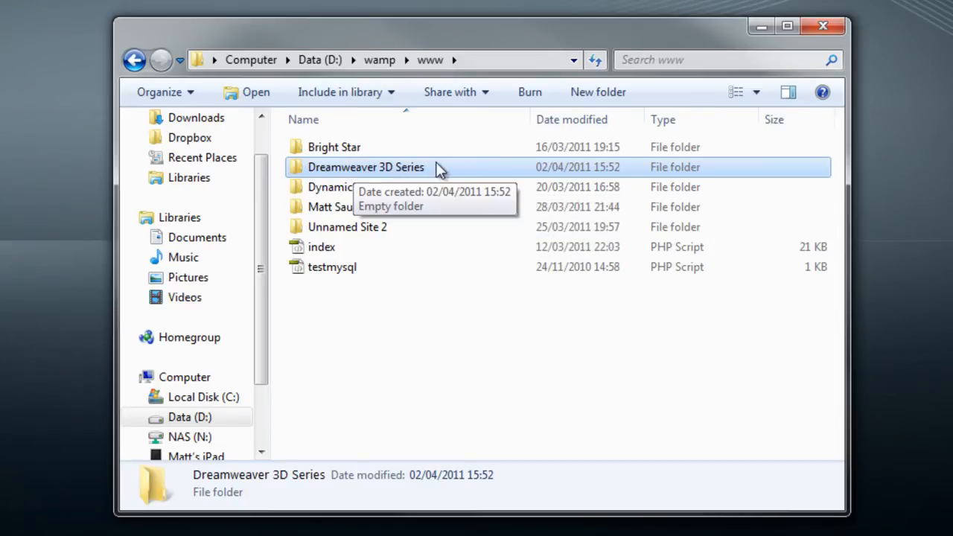
{"action": "mouse_move", "coordinate": [385, 179]}
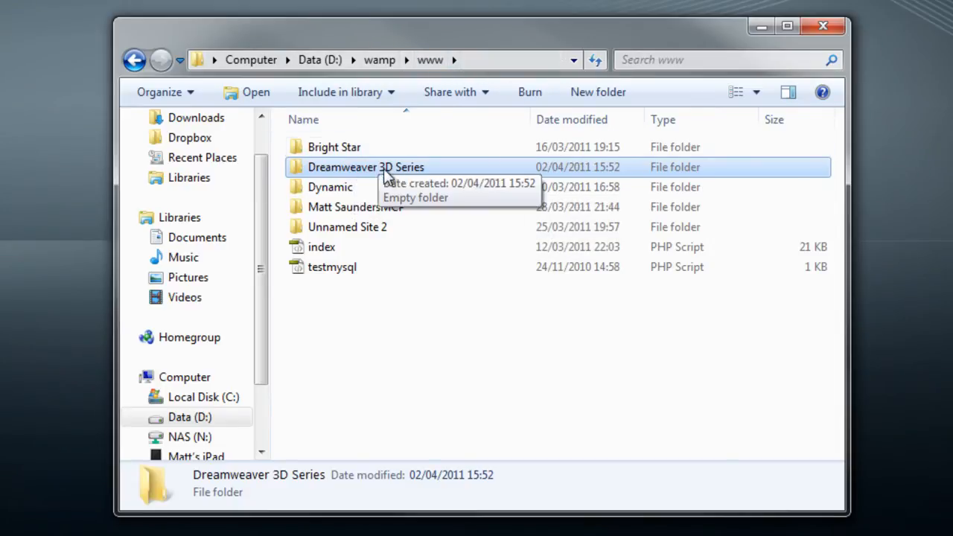
{"action": "mouse_move", "coordinate": [365, 177]}
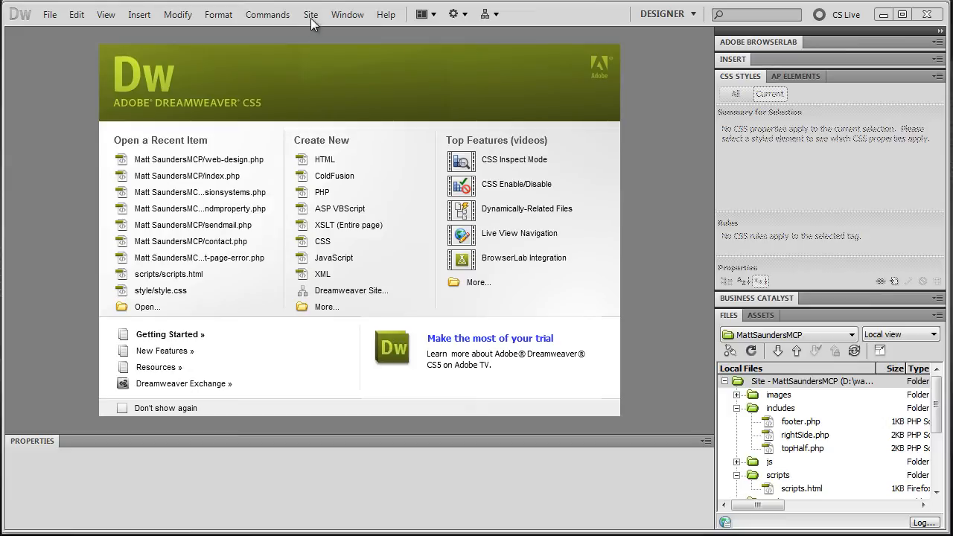
Start a new site setup and enter Dreamweaver 3D Series as the site name.
{"action": "left_click", "coordinate": [310, 13]}
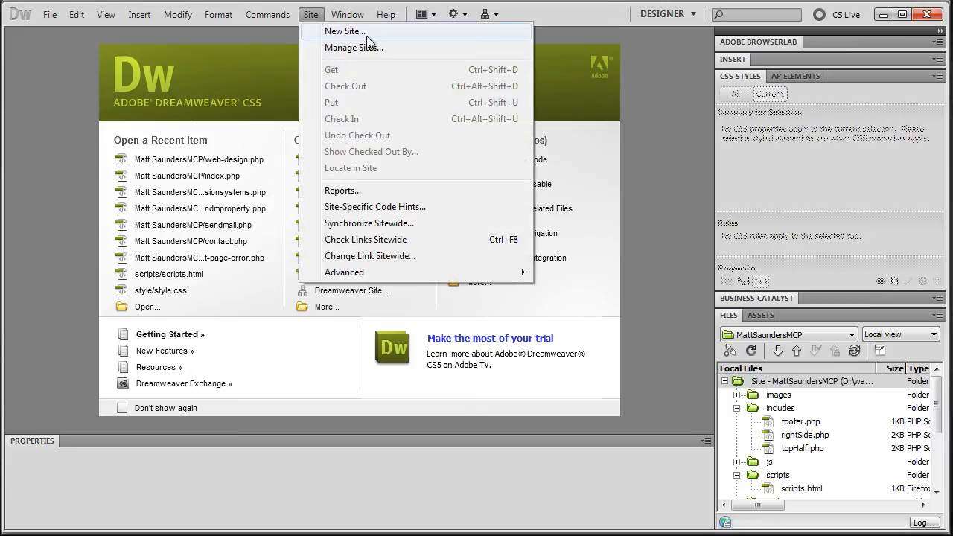
{"action": "left_click", "coordinate": [344, 31]}
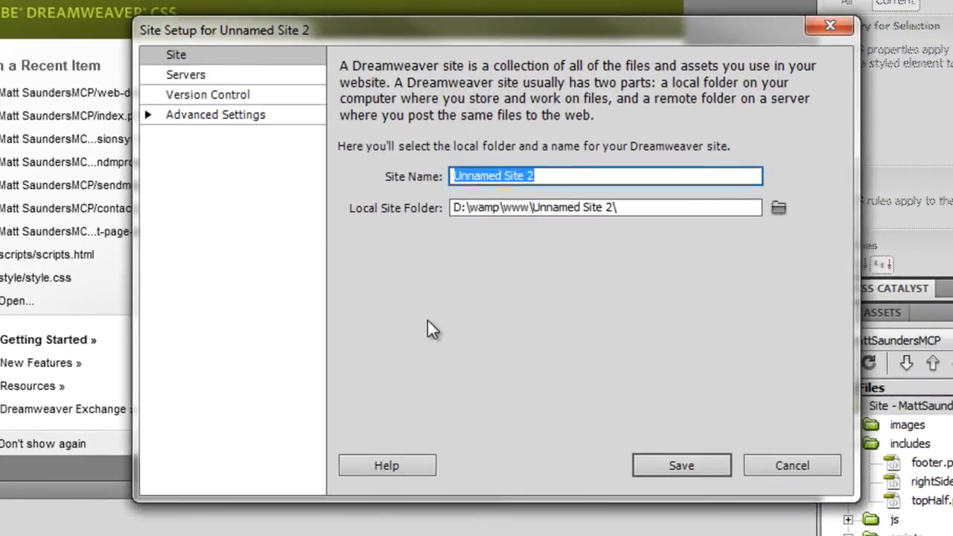
{"action": "mouse_move", "coordinate": [491, 136]}
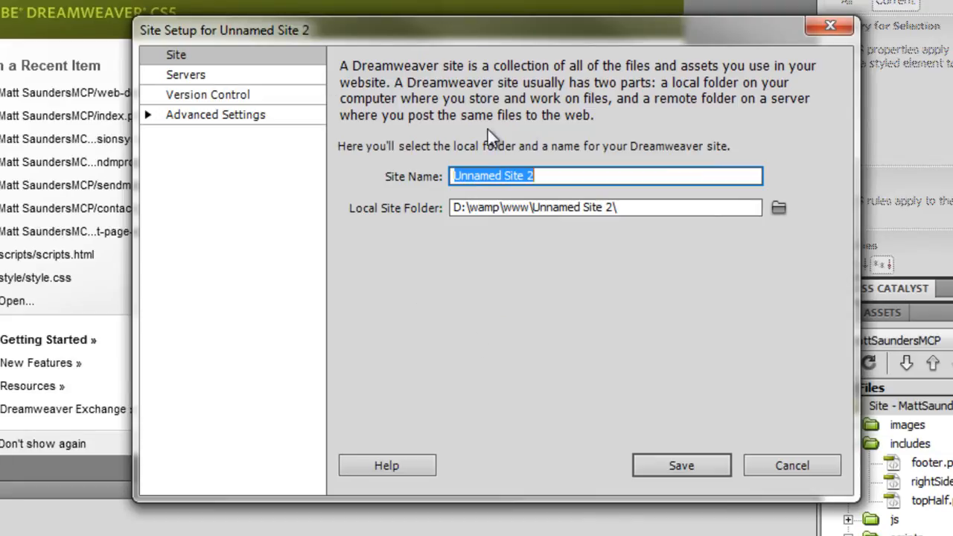
{"action": "type", "text": "D"}
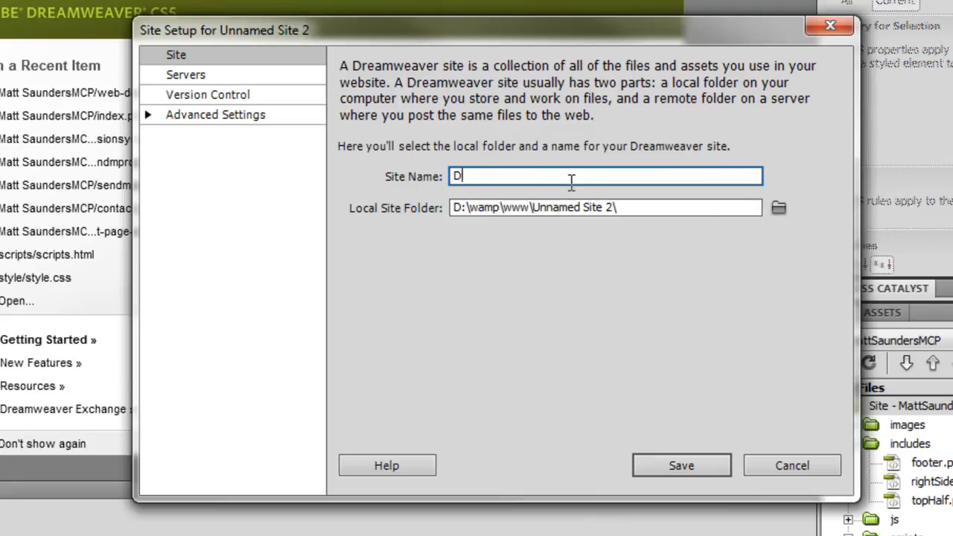
{"action": "type", "text": "reamweaver 3D"}
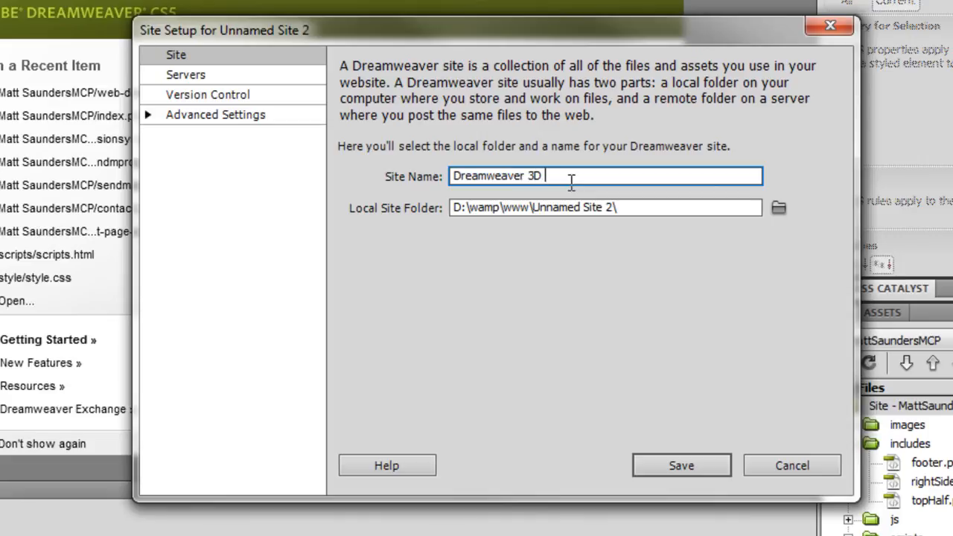
{"action": "type", "text": "Series"}
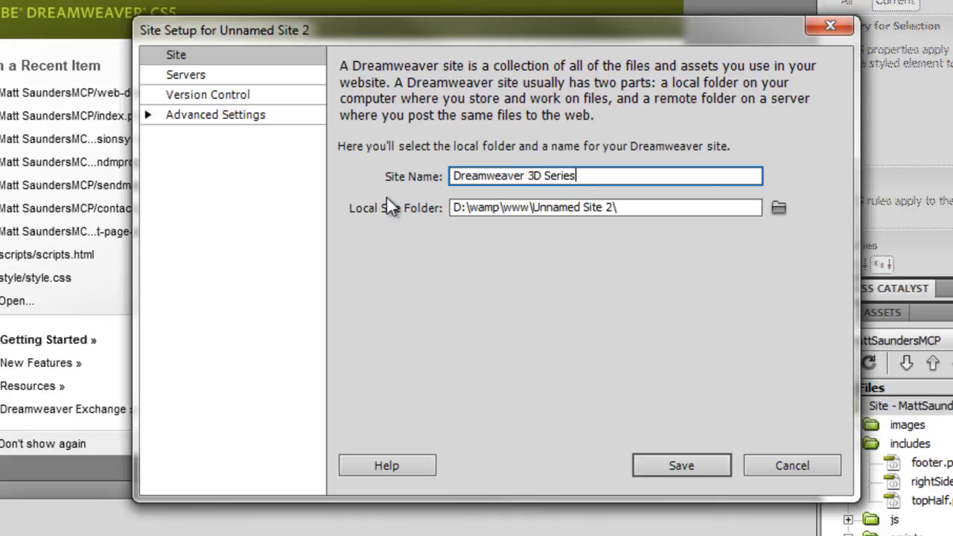
{"action": "mouse_move", "coordinate": [530, 299]}
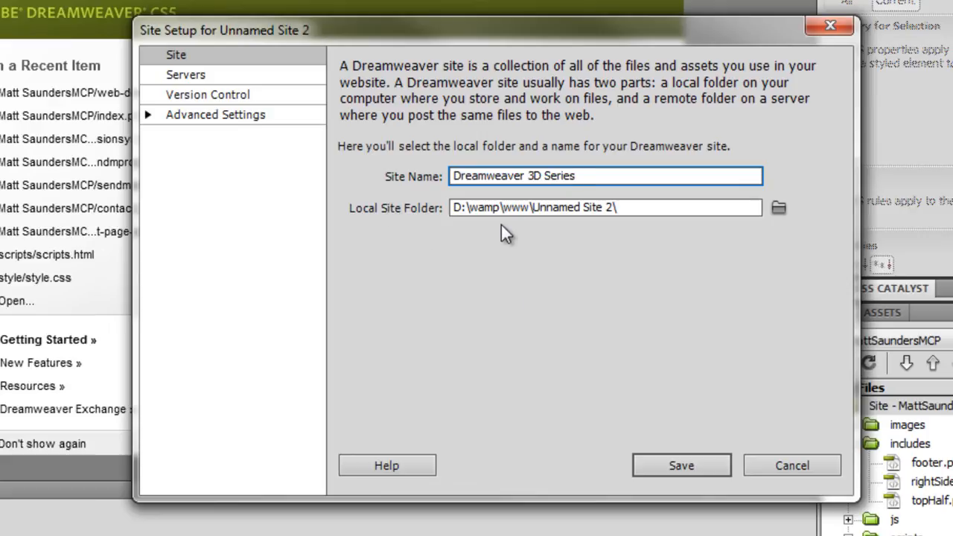
{"action": "mouse_move", "coordinate": [655, 227]}
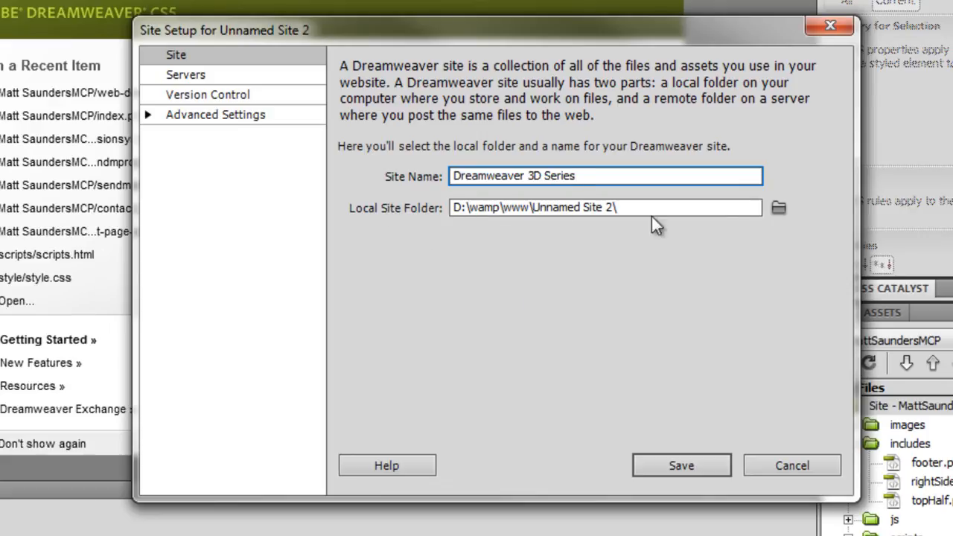
Browse the local site folder to D:\wamp\www\Dreamweaver 3D Series.
{"action": "left_click", "coordinate": [778, 207]}
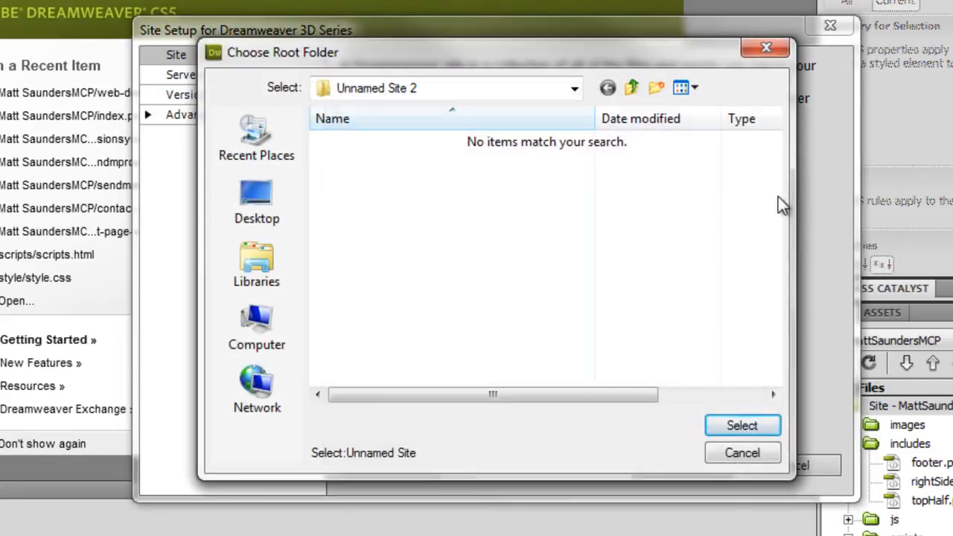
{"action": "mouse_move", "coordinate": [609, 88]}
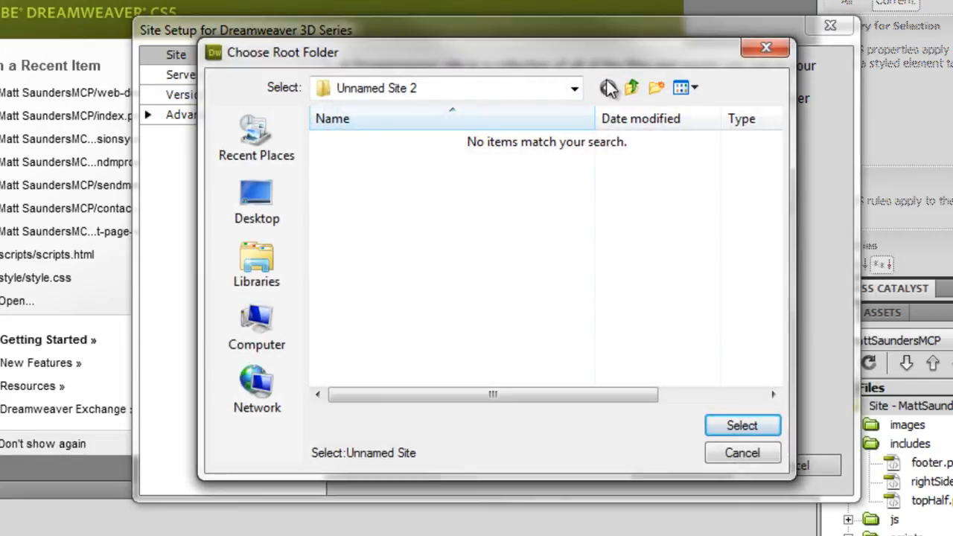
{"action": "left_click", "coordinate": [574, 88]}
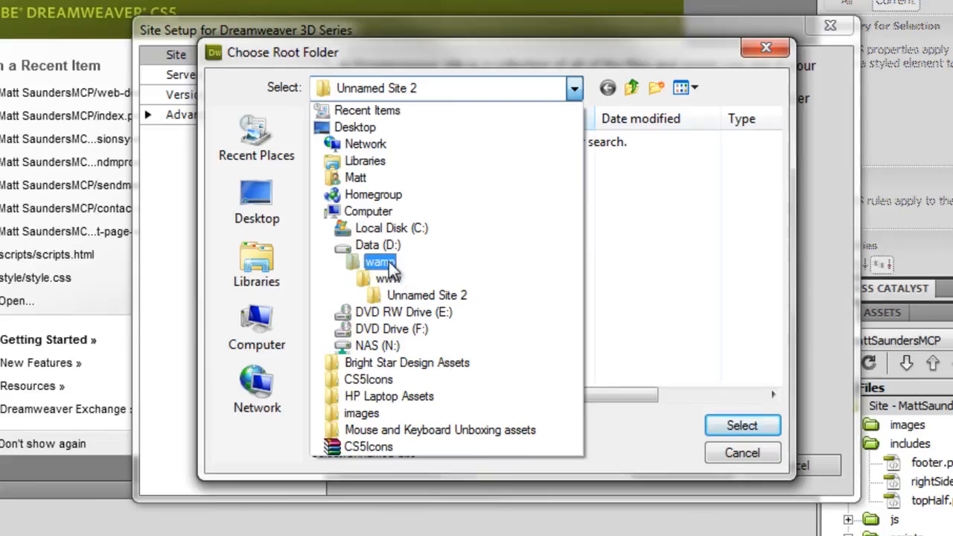
{"action": "double_click", "coordinate": [387, 277]}
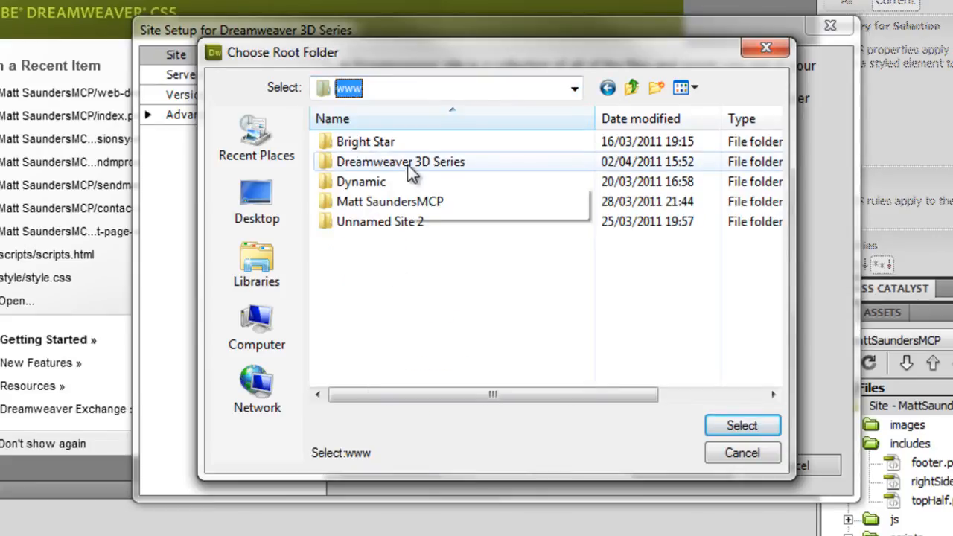
{"action": "double_click", "coordinate": [399, 162]}
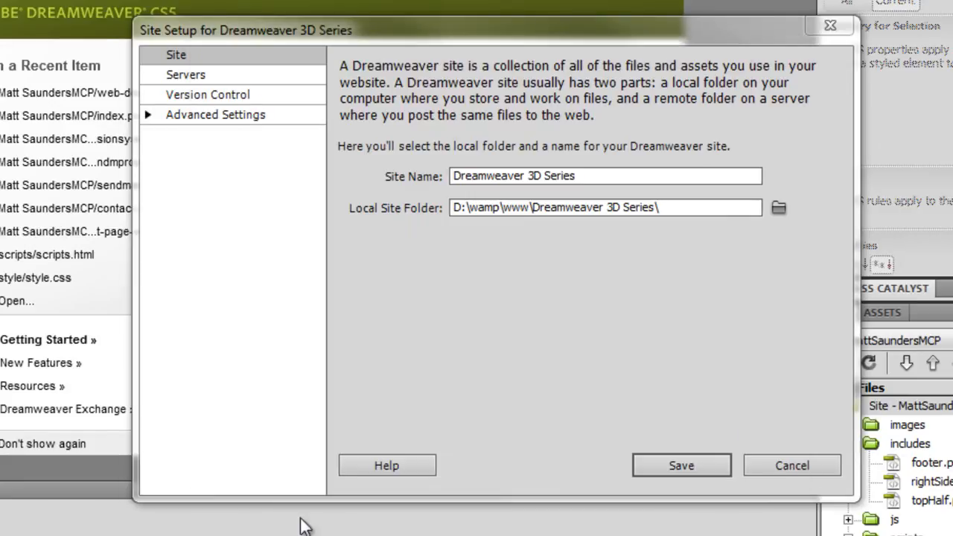
Add a server named Local Server connecting over Local/Network.
{"action": "left_click", "coordinate": [186, 75]}
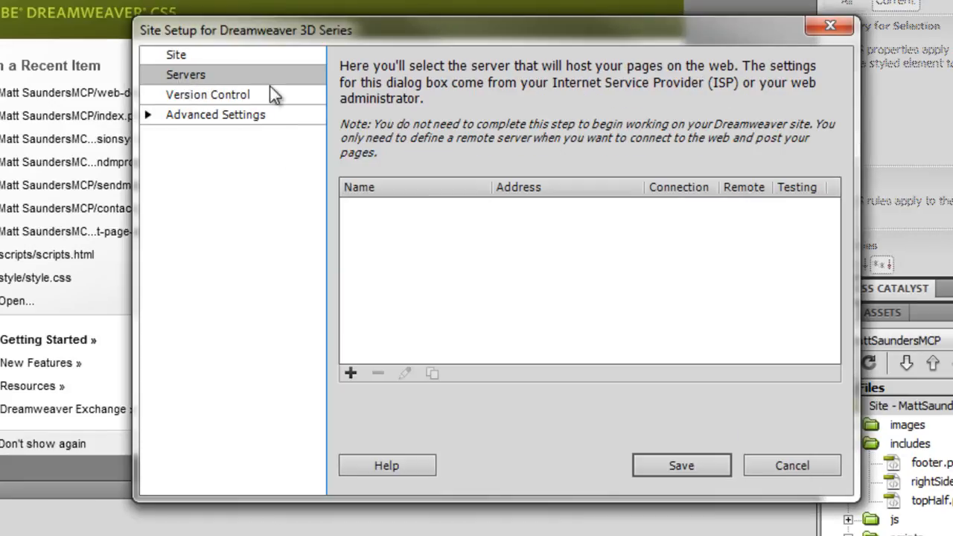
{"action": "mouse_move", "coordinate": [479, 303]}
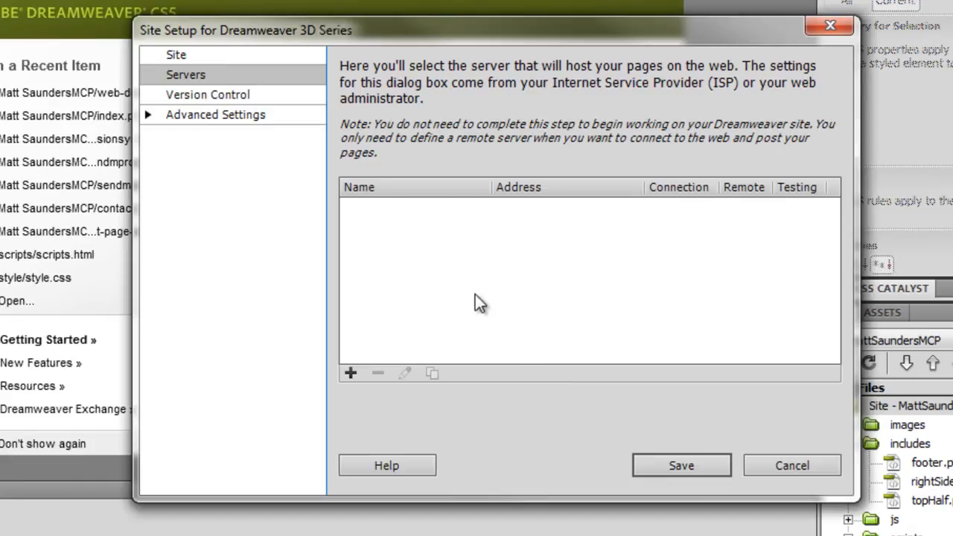
{"action": "left_click", "coordinate": [350, 372]}
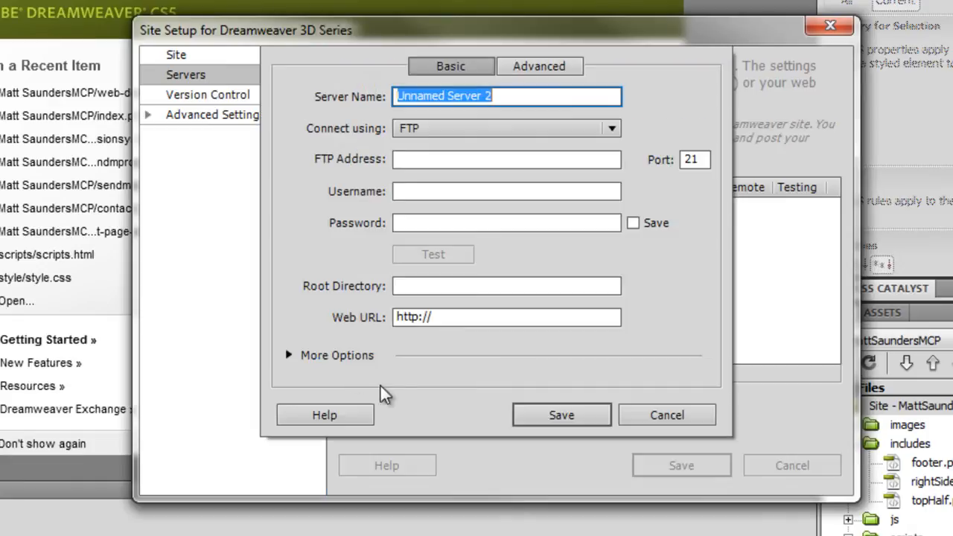
{"action": "type", "text": "Local"}
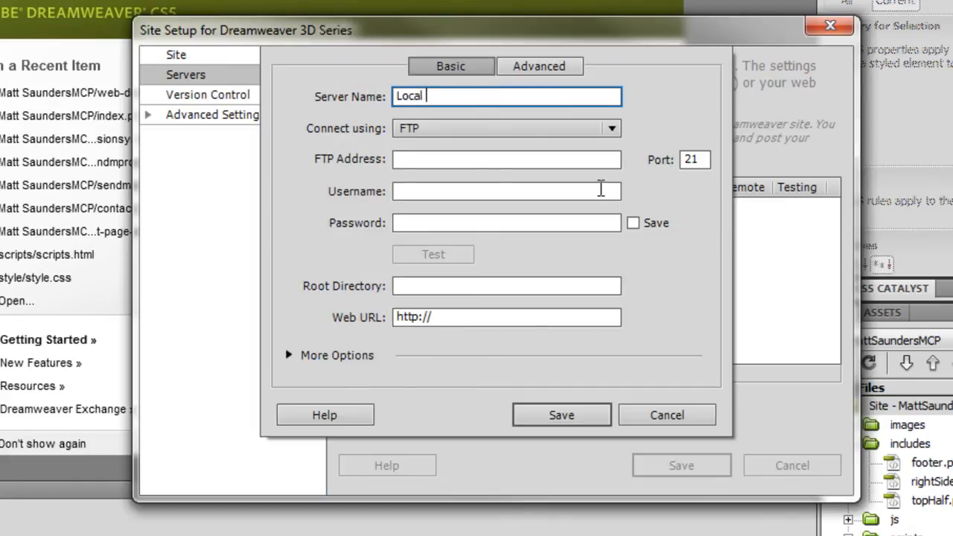
{"action": "type", "text": "Server"}
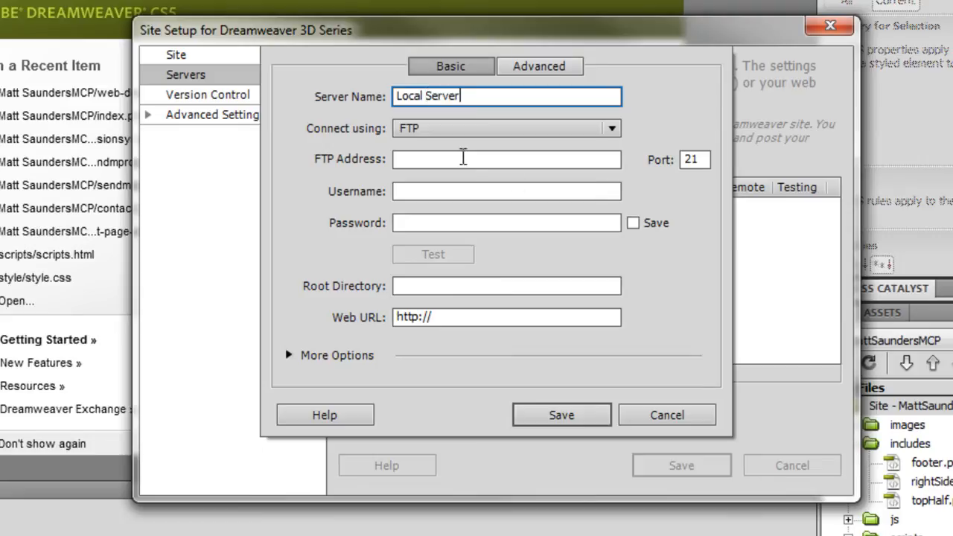
{"action": "left_click", "coordinate": [611, 128]}
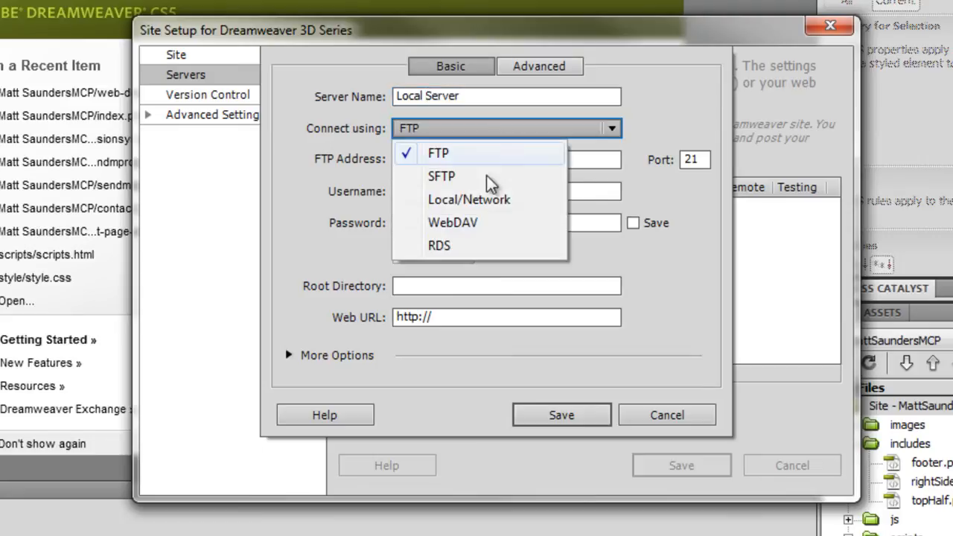
{"action": "left_click", "coordinate": [469, 199]}
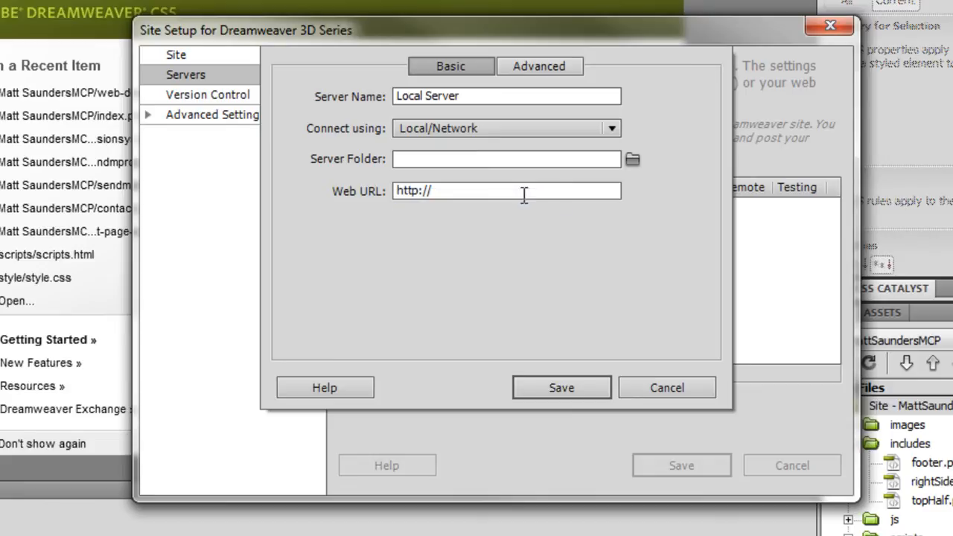
{"action": "mouse_move", "coordinate": [638, 181]}
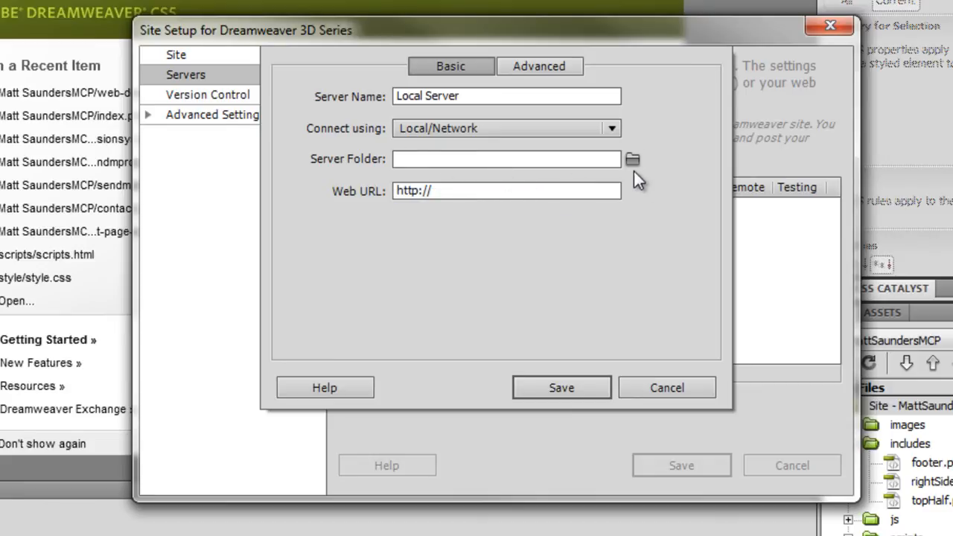
Set the server folder to D:\wamp\www\Dreamweaver 3D Series.
{"action": "left_click", "coordinate": [632, 159]}
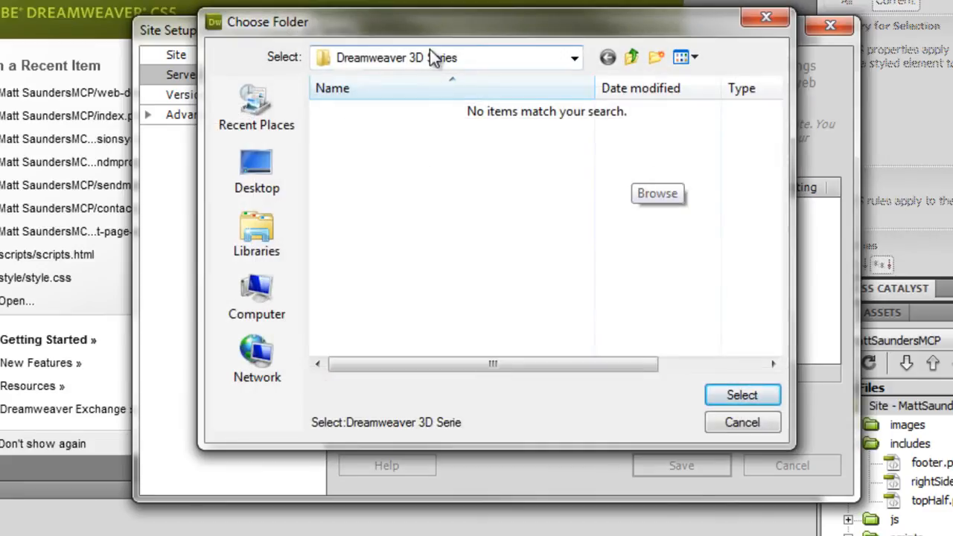
{"action": "mouse_move", "coordinate": [588, 242]}
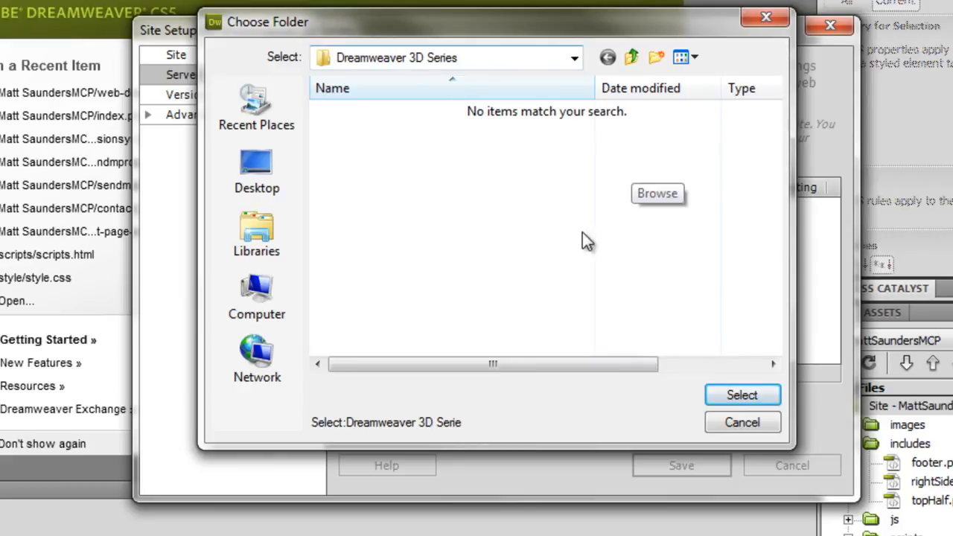
{"action": "left_click", "coordinate": [573, 58]}
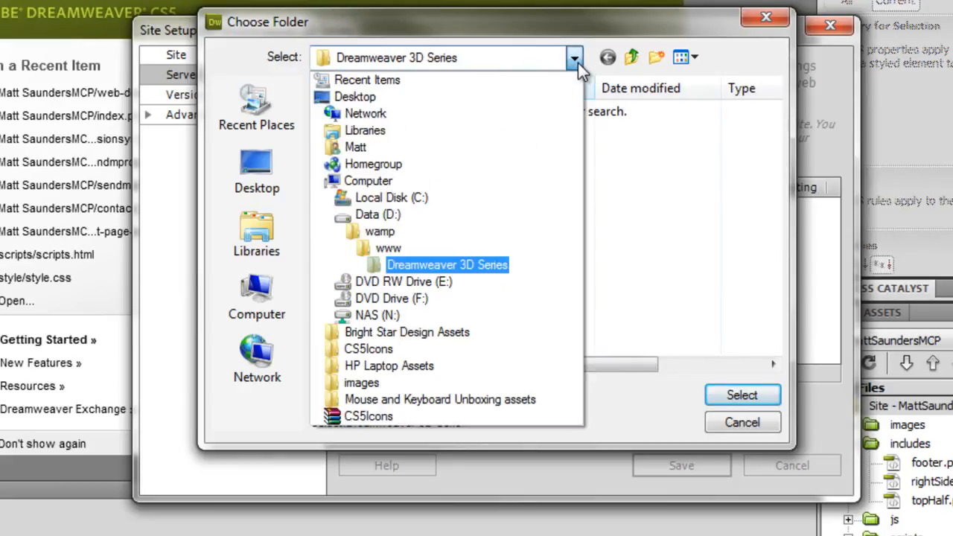
{"action": "left_click", "coordinate": [741, 394]}
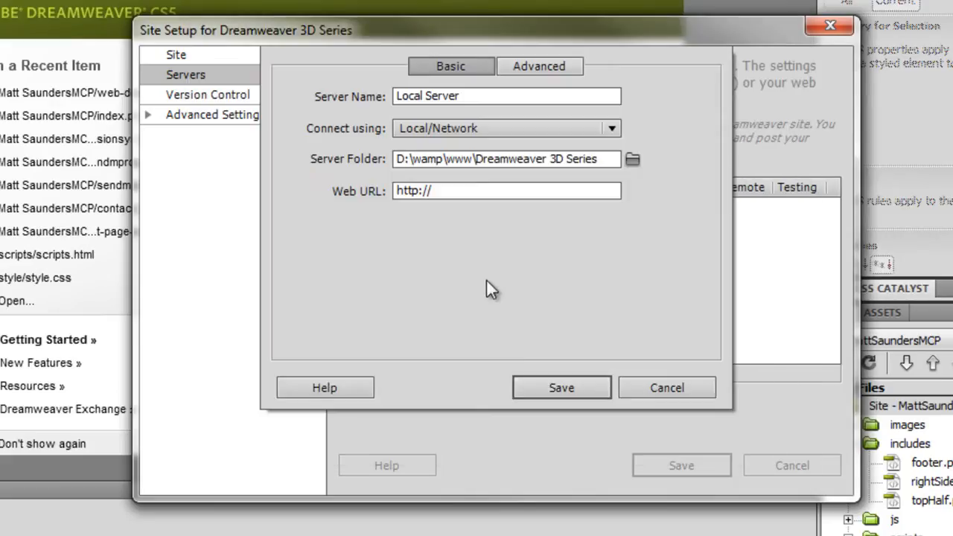
{"action": "left_click", "coordinate": [539, 66]}
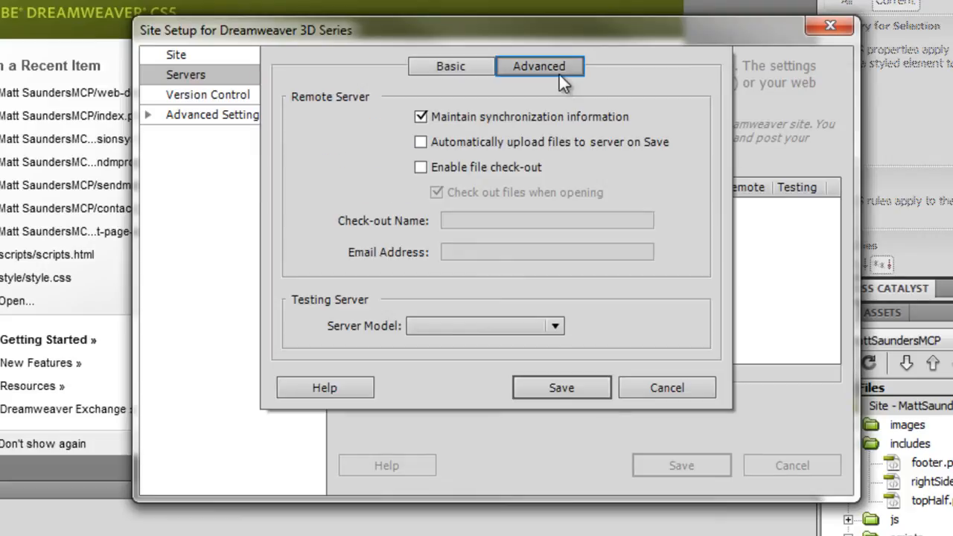
{"action": "mouse_move", "coordinate": [383, 301]}
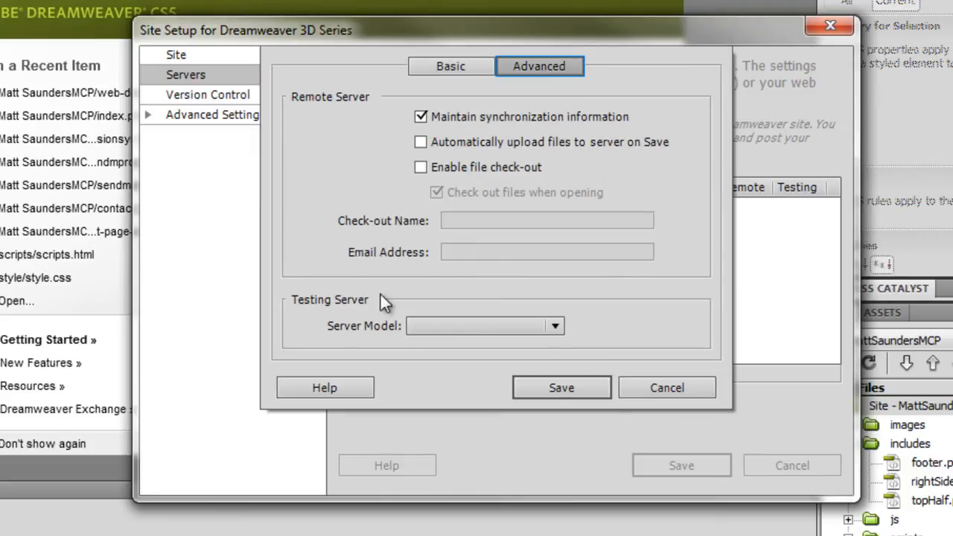
{"action": "left_click", "coordinate": [554, 325]}
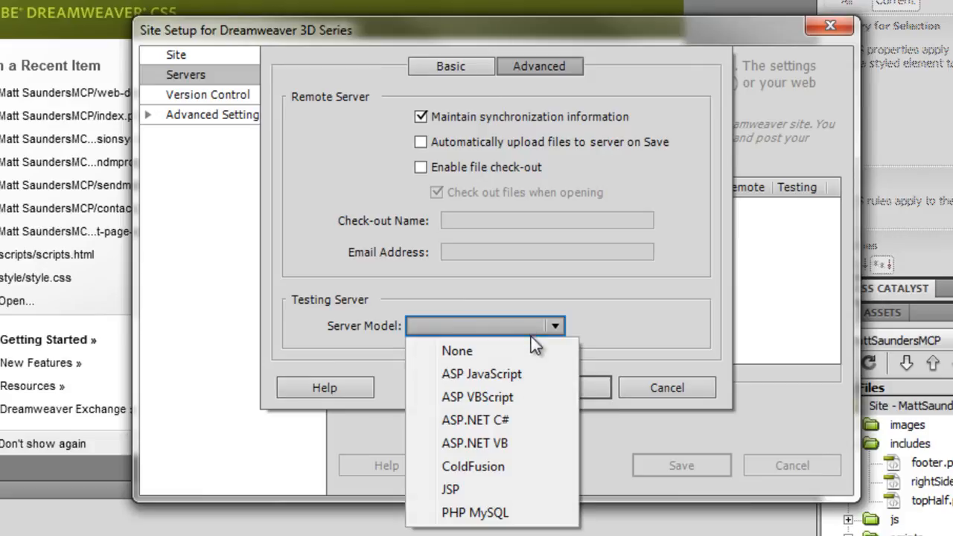
{"action": "left_click", "coordinate": [475, 512]}
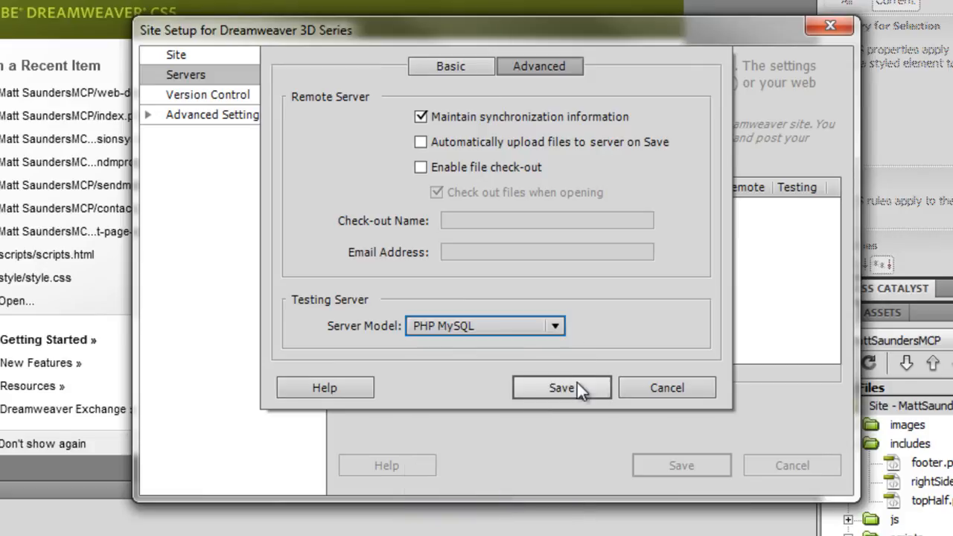
{"action": "left_click", "coordinate": [561, 387]}
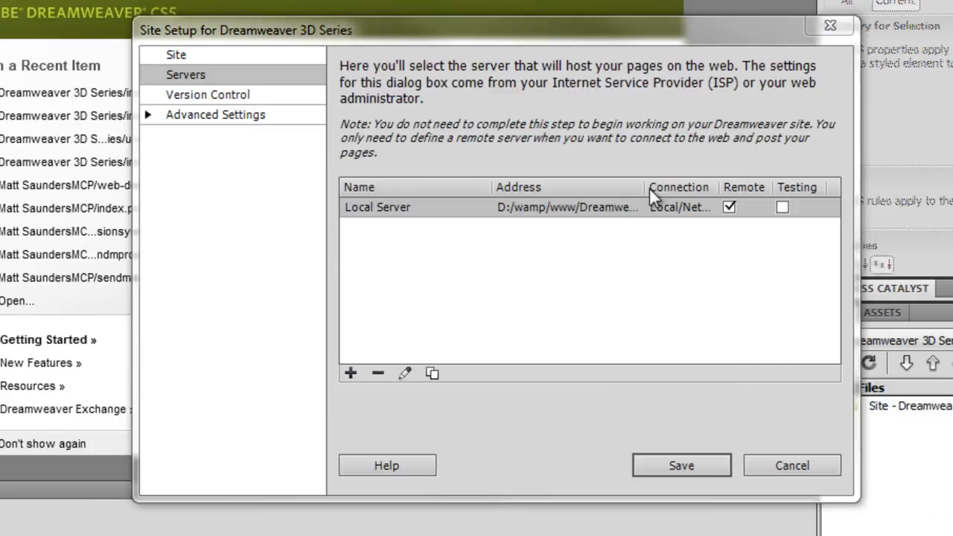
{"action": "left_click", "coordinate": [782, 207]}
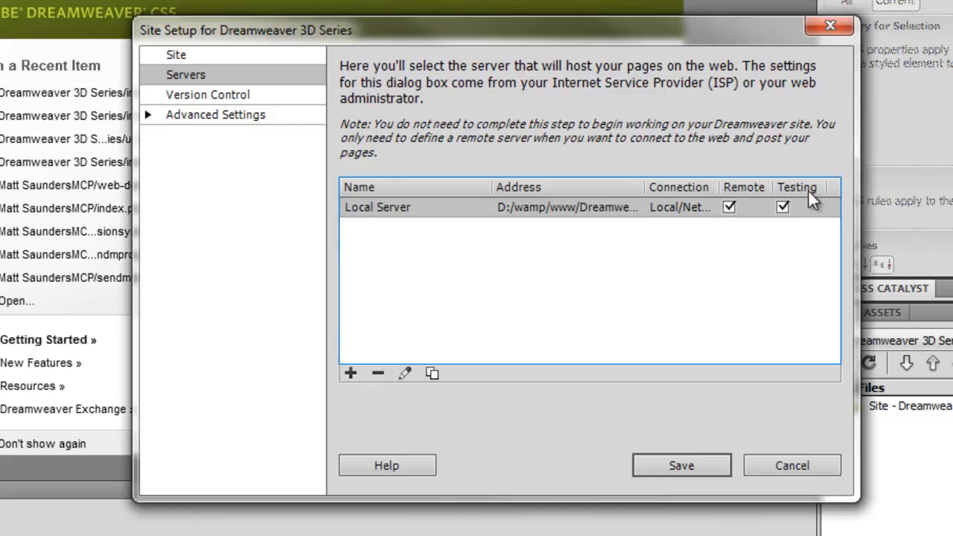
{"action": "mouse_move", "coordinate": [235, 123]}
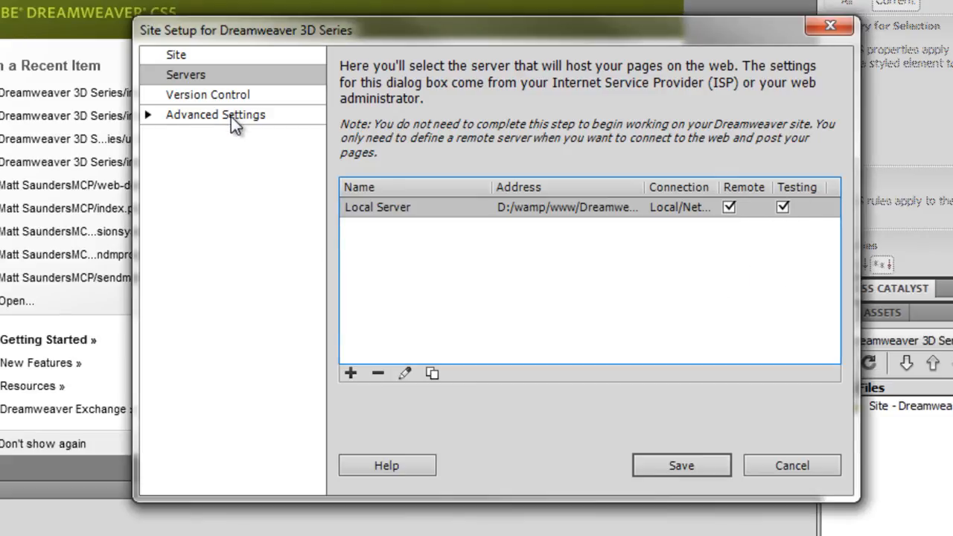
Create an 'images' folder in the site root and select it as the default images folder.
{"action": "left_click", "coordinate": [215, 113]}
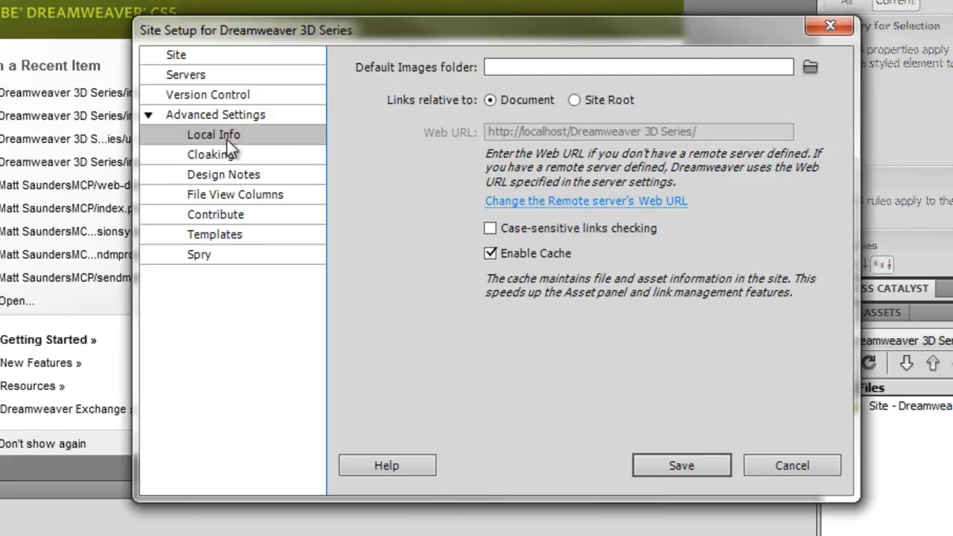
{"action": "mouse_move", "coordinate": [370, 76]}
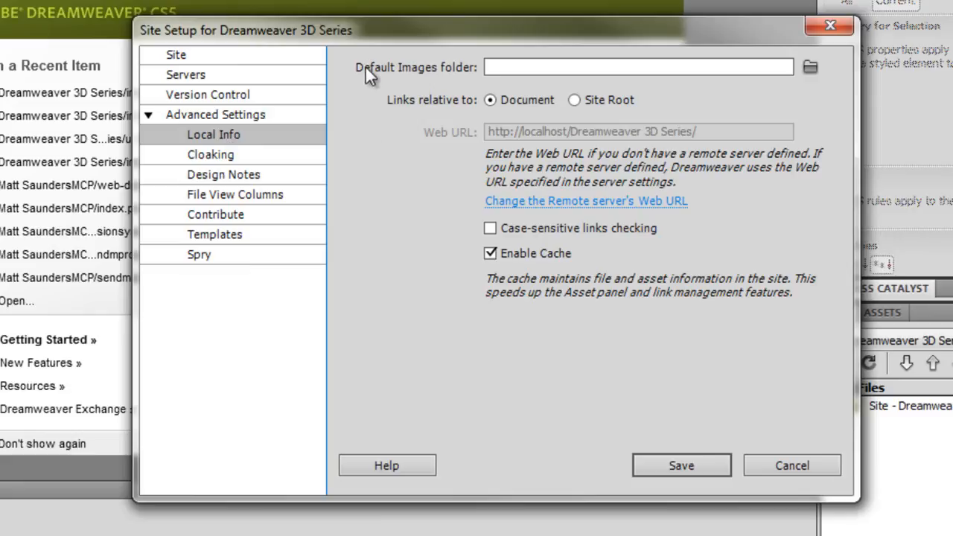
{"action": "left_click", "coordinate": [809, 66]}
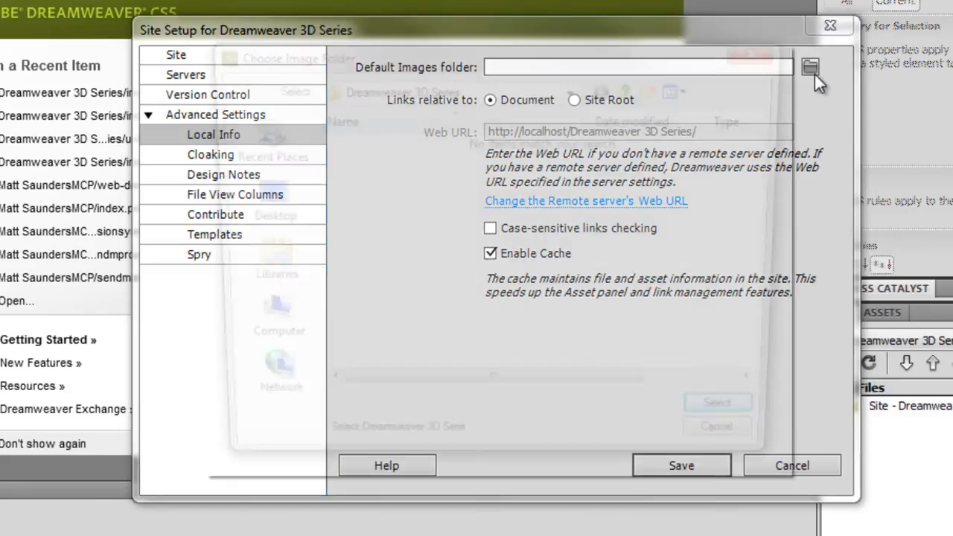
{"action": "left_click", "coordinate": [810, 66]}
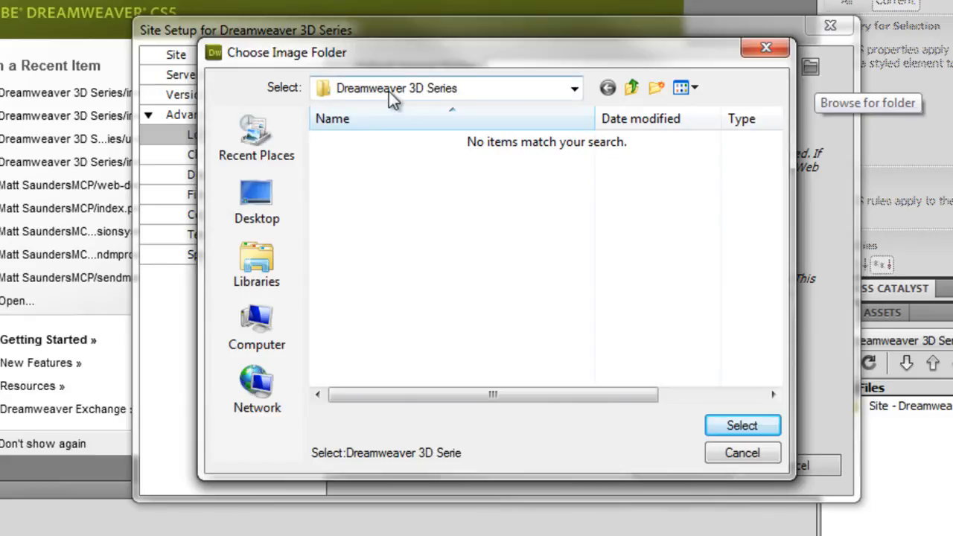
{"action": "left_click", "coordinate": [656, 88]}
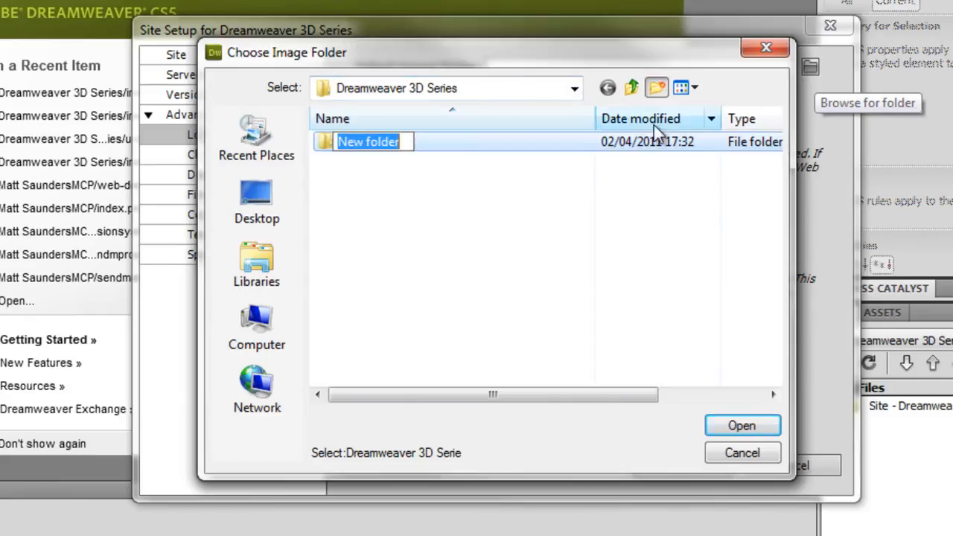
{"action": "type", "text": "images"}
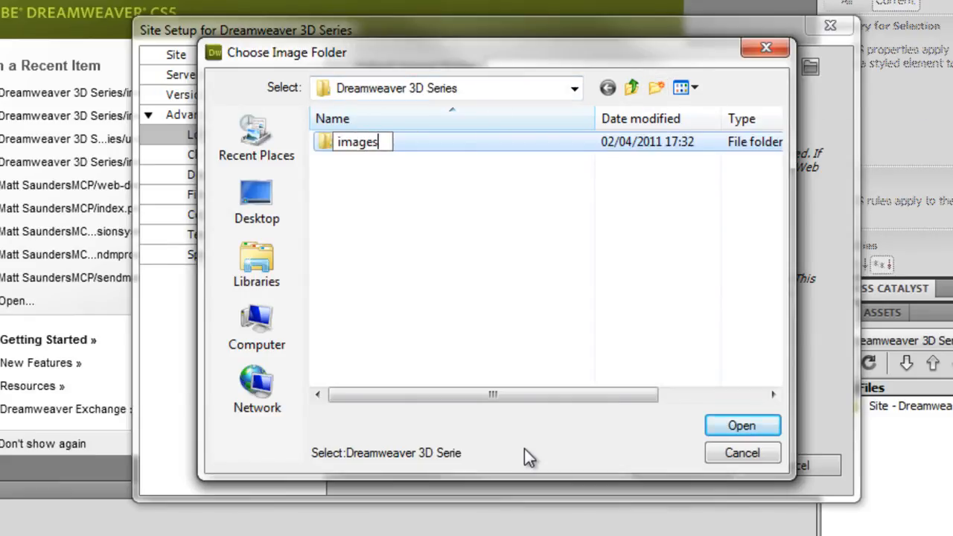
{"action": "double_click", "coordinate": [357, 142]}
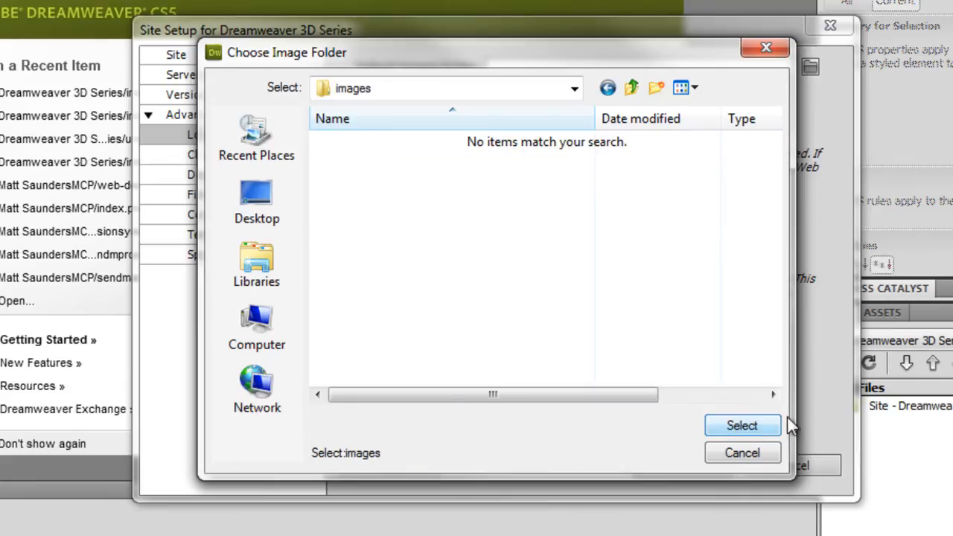
{"action": "left_click", "coordinate": [741, 425]}
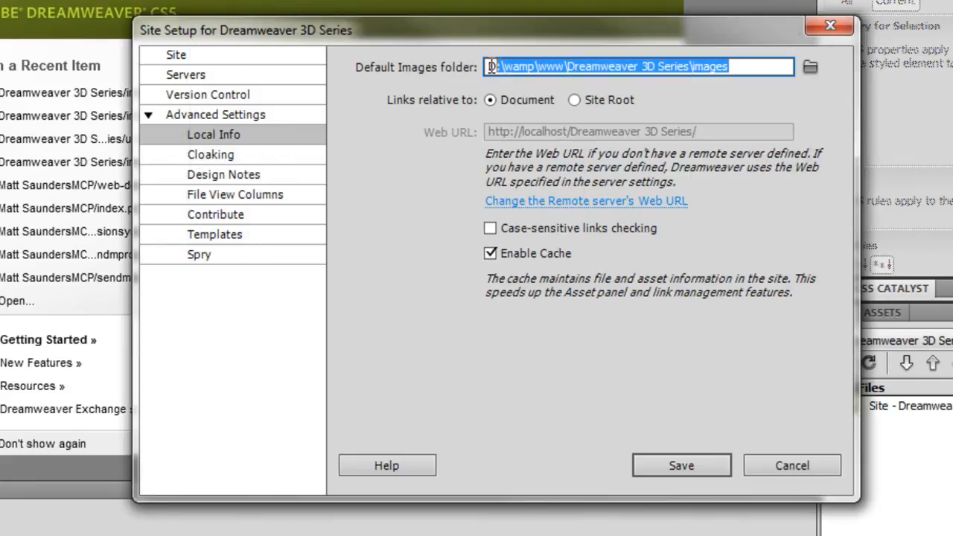
{"action": "mouse_move", "coordinate": [681, 466]}
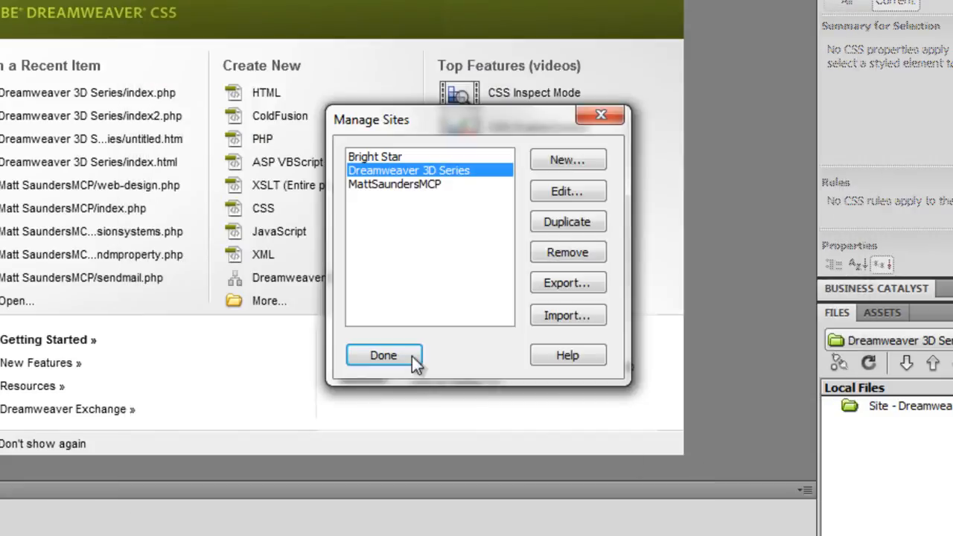
Finish with Done so the Files panel lists the site root and images folder.
{"action": "left_click", "coordinate": [384, 355]}
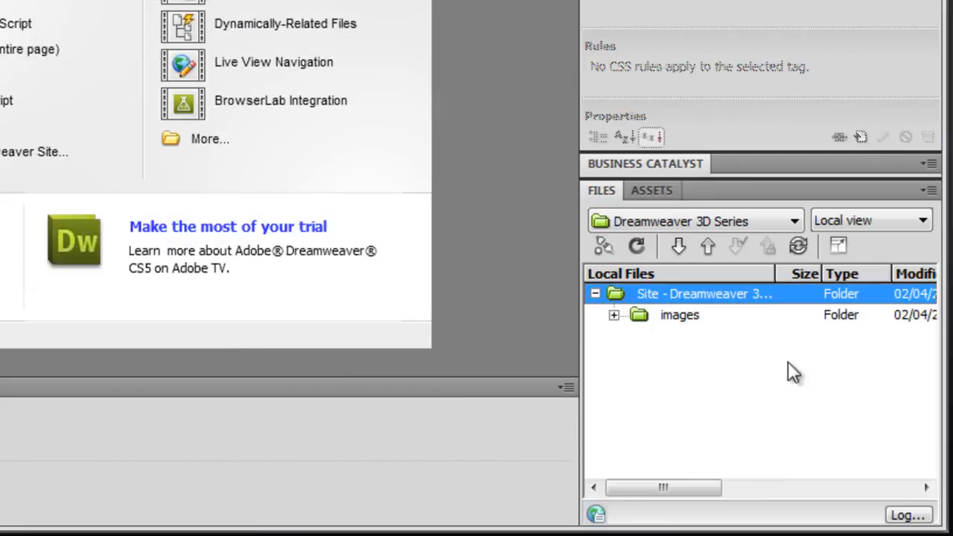
{"action": "mouse_move", "coordinate": [693, 417]}
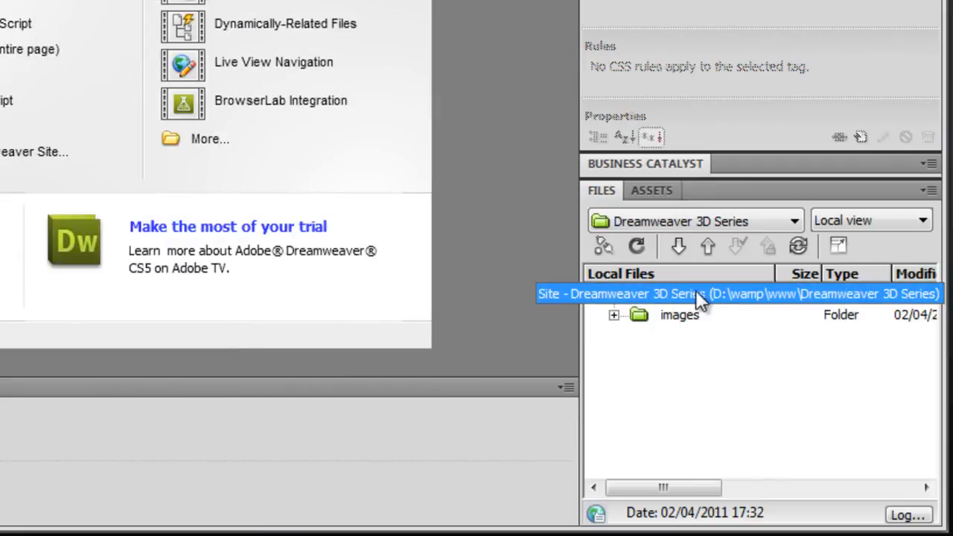
{"action": "mouse_move", "coordinate": [722, 303]}
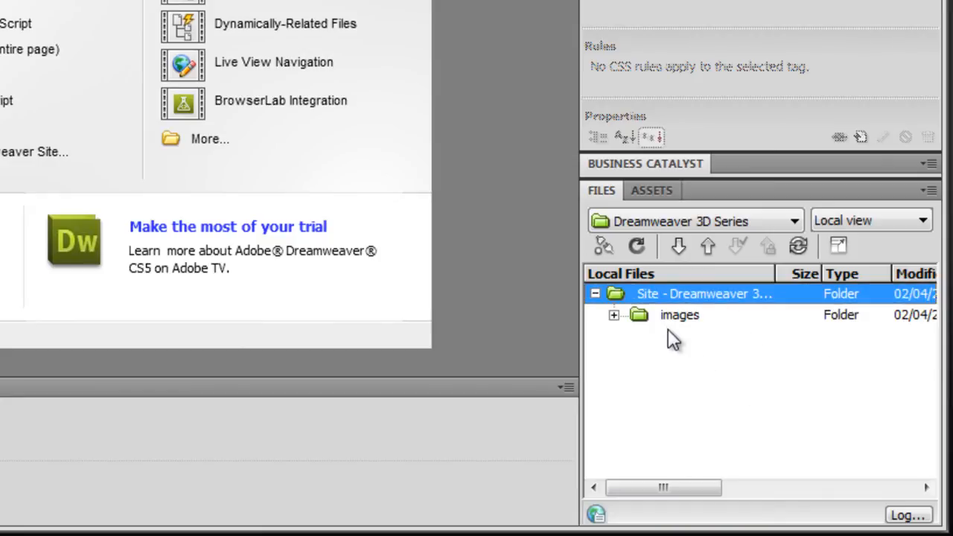
{"action": "mouse_move", "coordinate": [698, 370]}
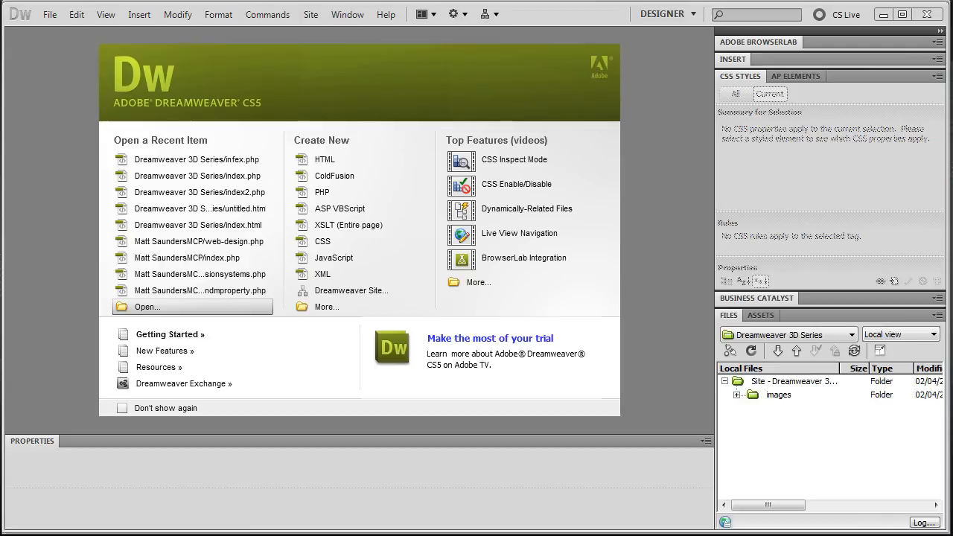
Create a blank PHP page and write <?php phpinfo() ?> in Code view.
{"action": "left_click", "coordinate": [50, 15]}
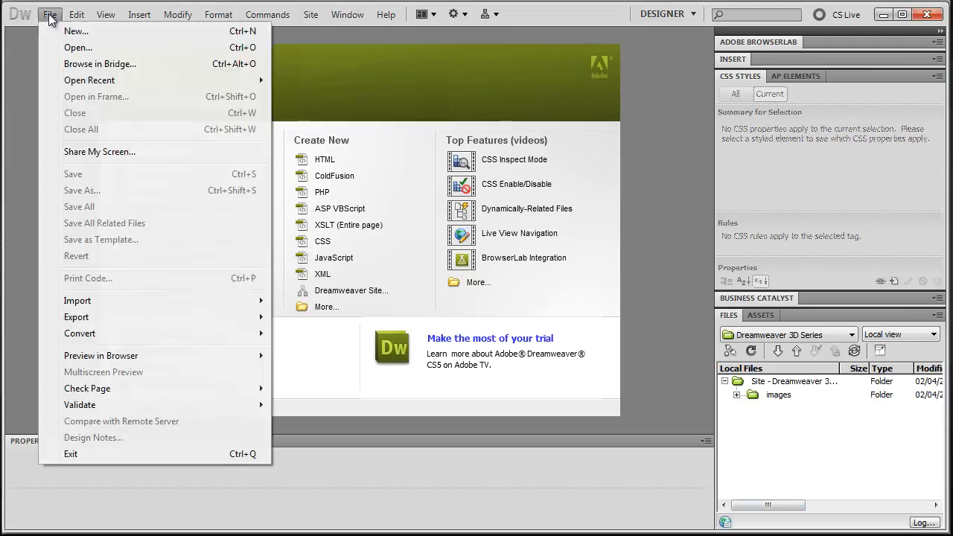
{"action": "left_click", "coordinate": [75, 31]}
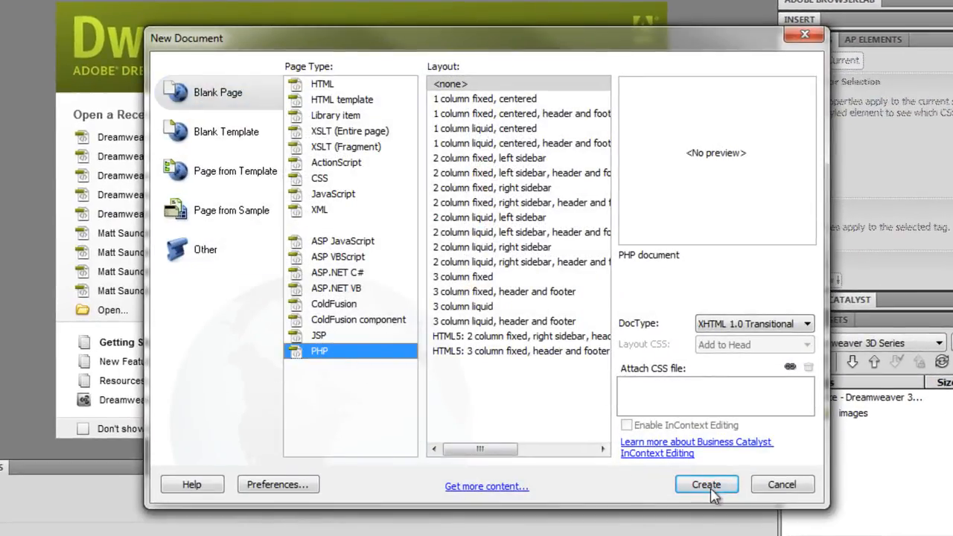
{"action": "left_click", "coordinate": [705, 484]}
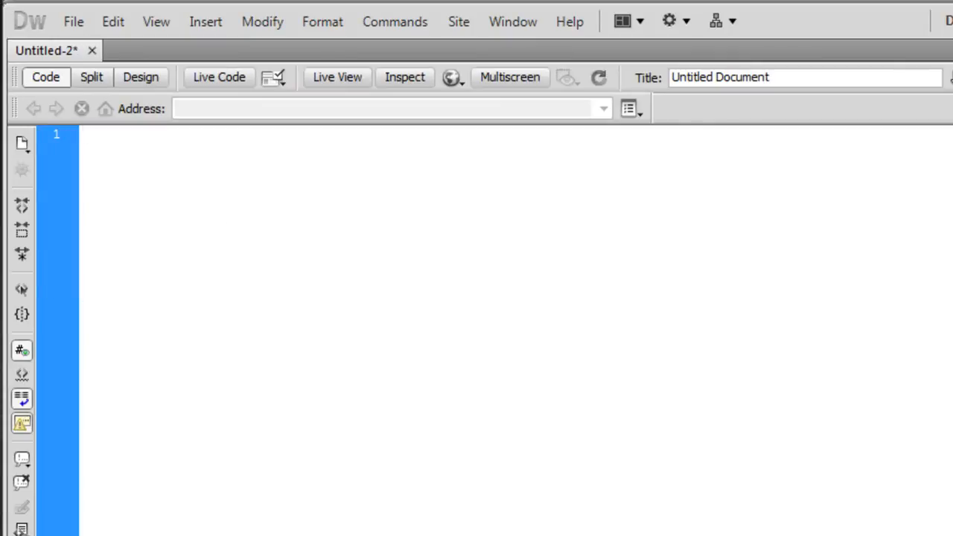
{"action": "type", "text": "<?"}
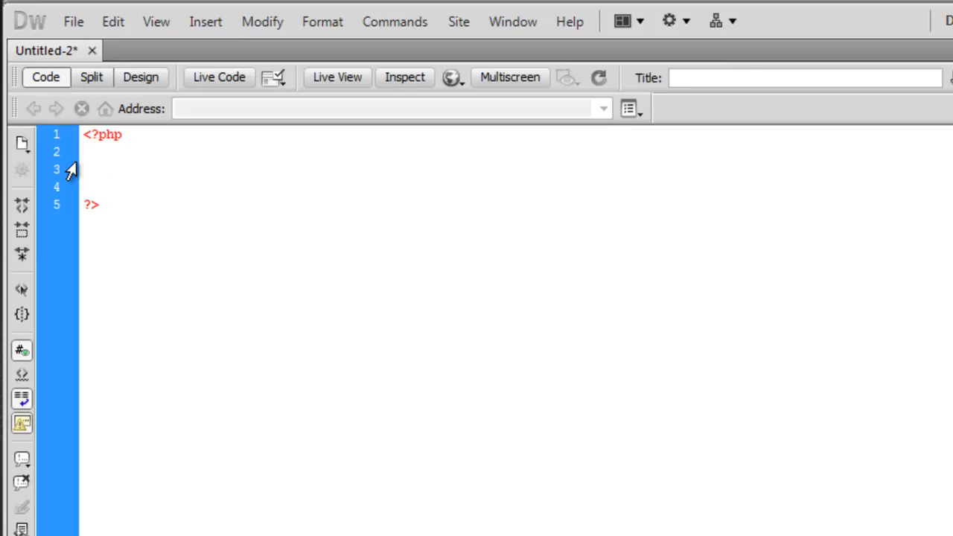
{"action": "type", "text": "phpinfo"}
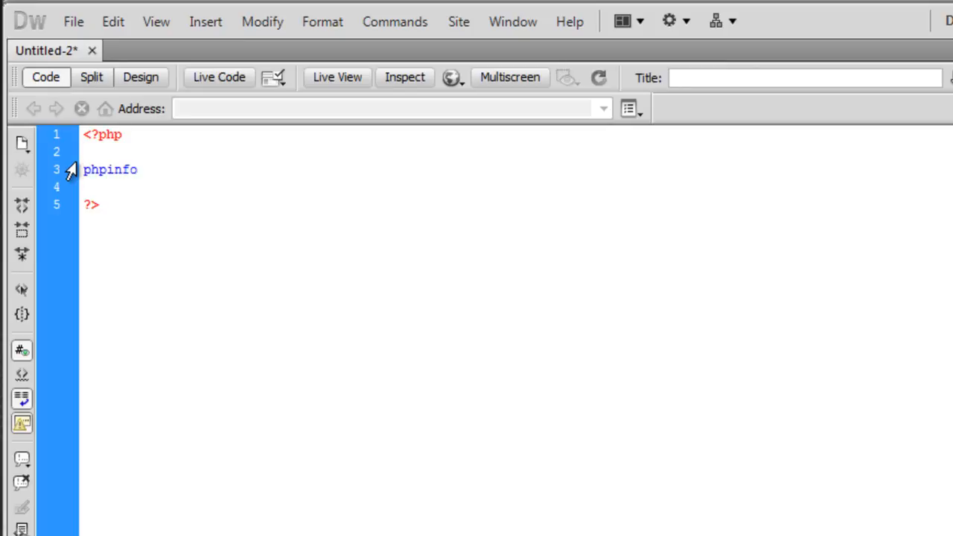
{"action": "type", "text": "()"}
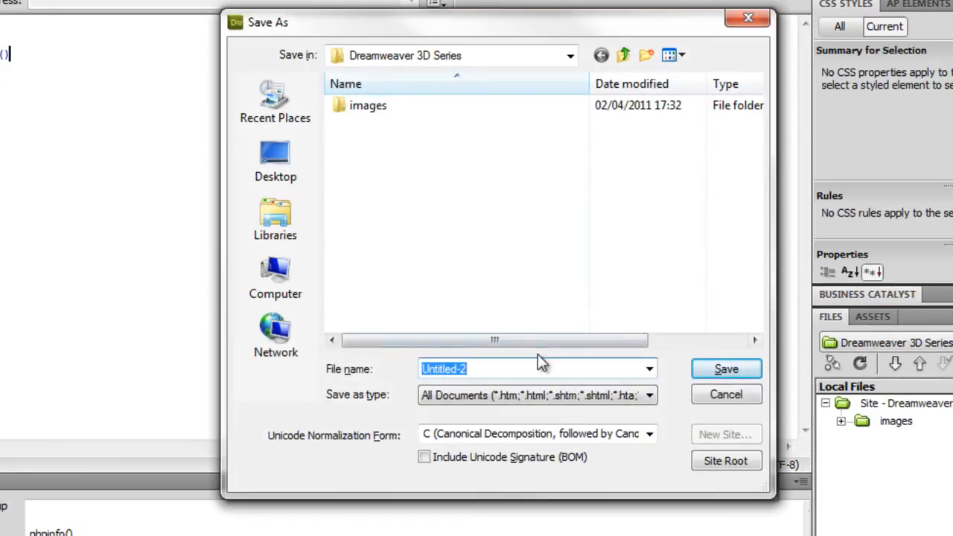
Save the page as index.php and preview it in Chrome from localhost.
{"action": "type", "text": "index.php"}
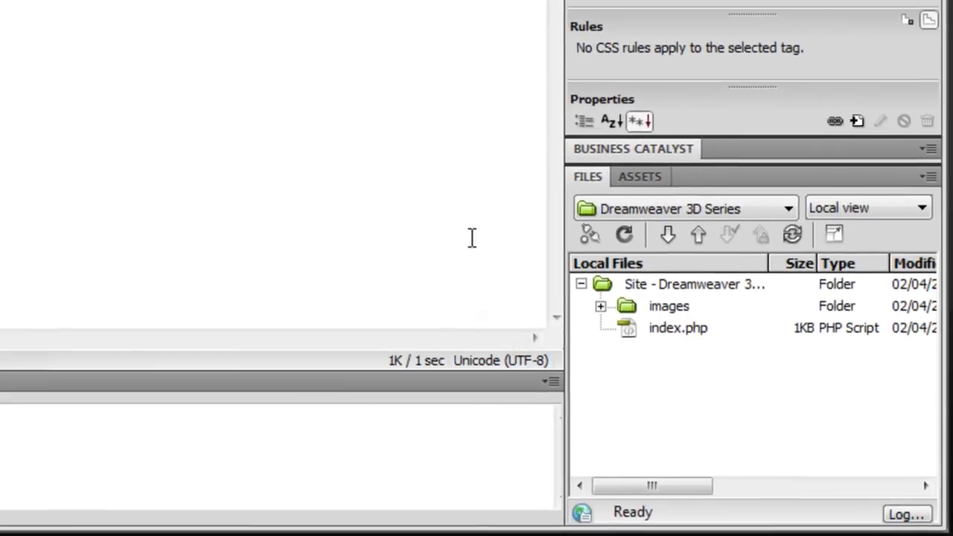
{"action": "mouse_move", "coordinate": [346, 231]}
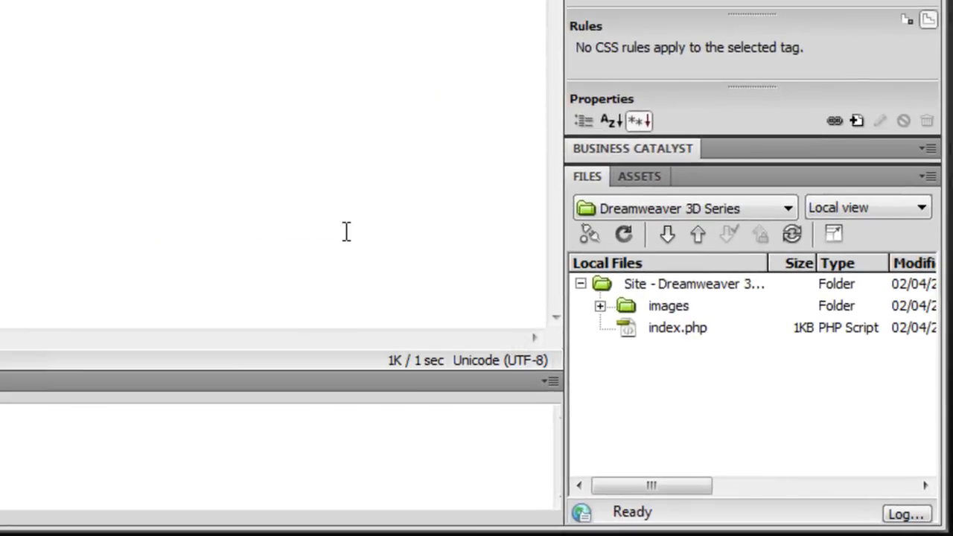
{"action": "left_click", "coordinate": [677, 327]}
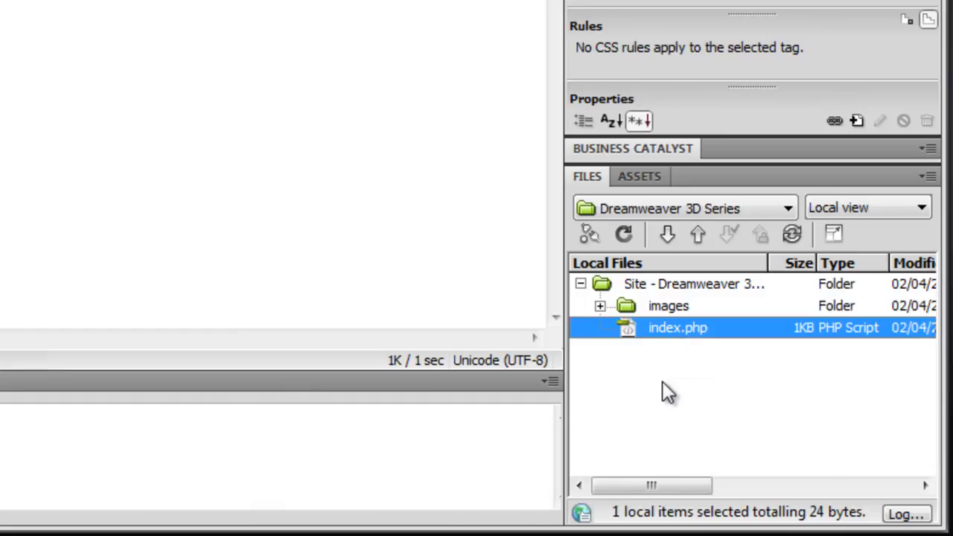
{"action": "mouse_move", "coordinate": [754, 392]}
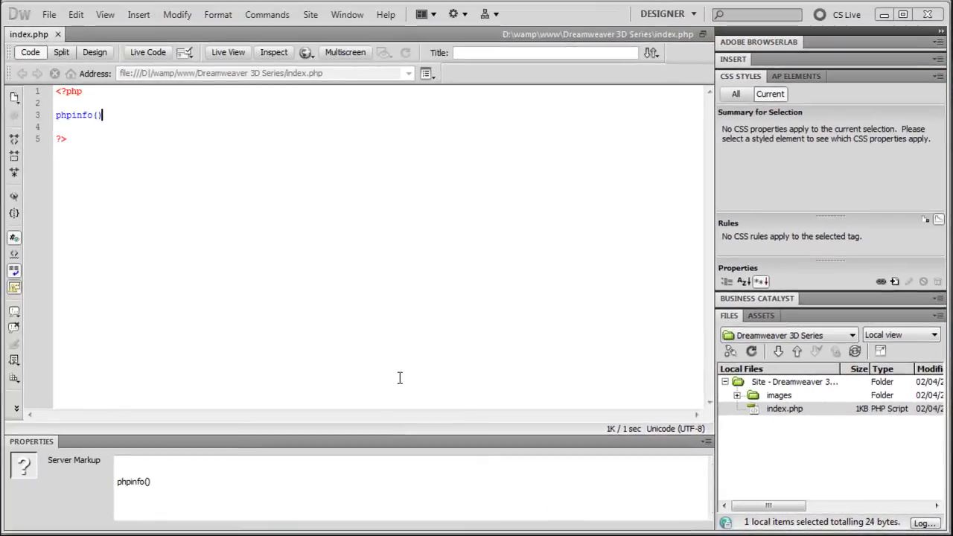
{"action": "mouse_move", "coordinate": [305, 52]}
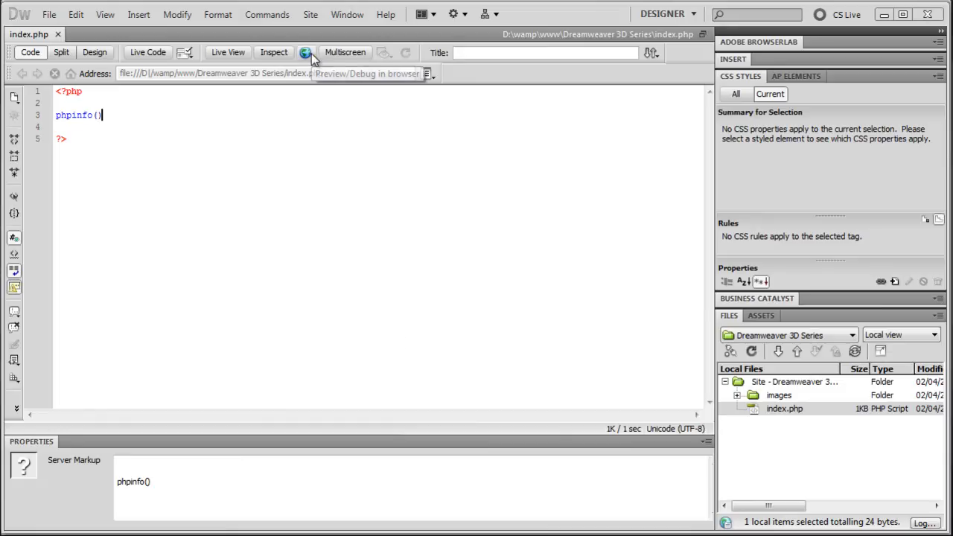
{"action": "mouse_move", "coordinate": [305, 53]}
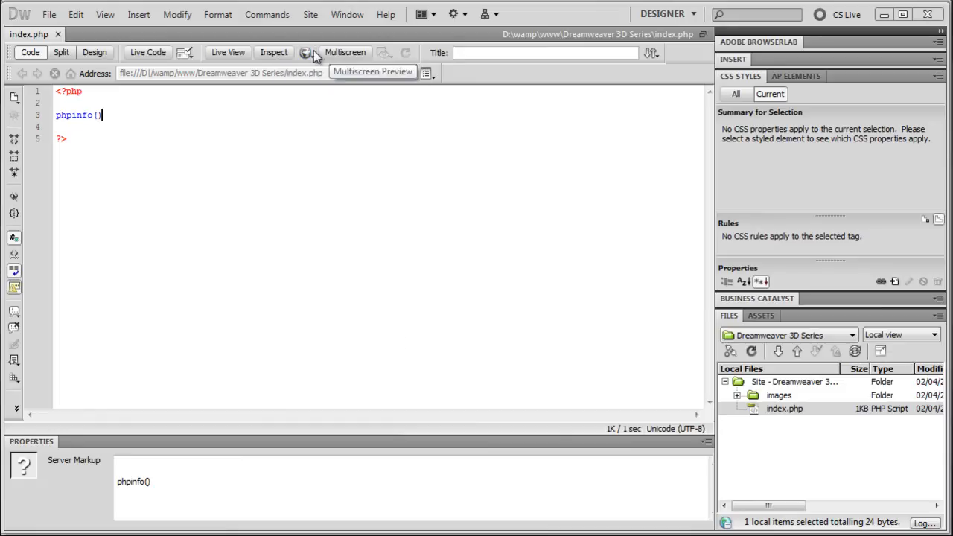
{"action": "left_click", "coordinate": [305, 52]}
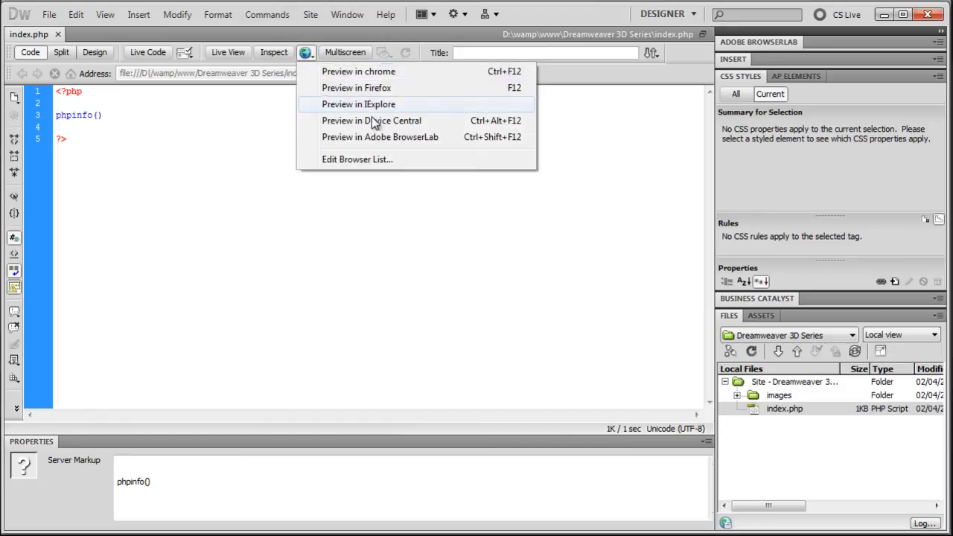
{"action": "mouse_move", "coordinate": [372, 71]}
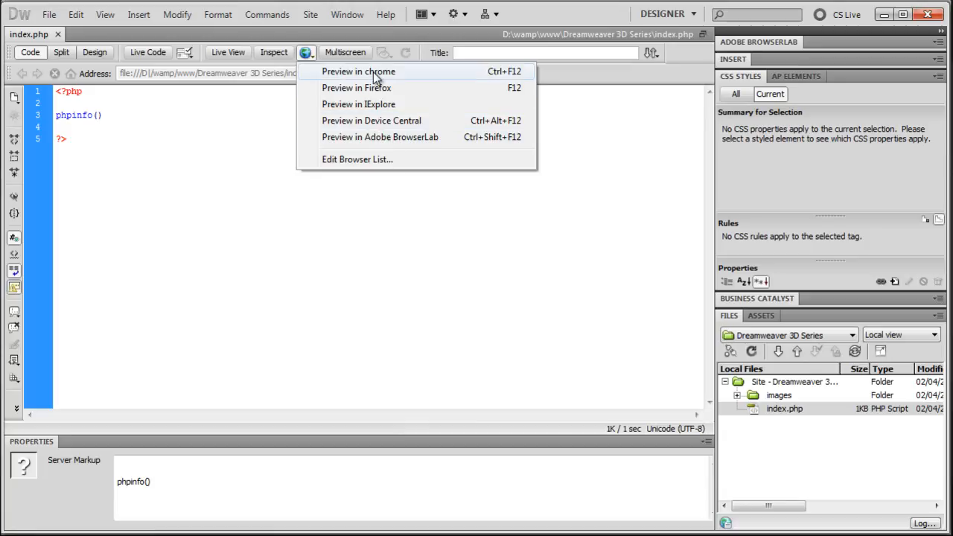
{"action": "left_click", "coordinate": [358, 71]}
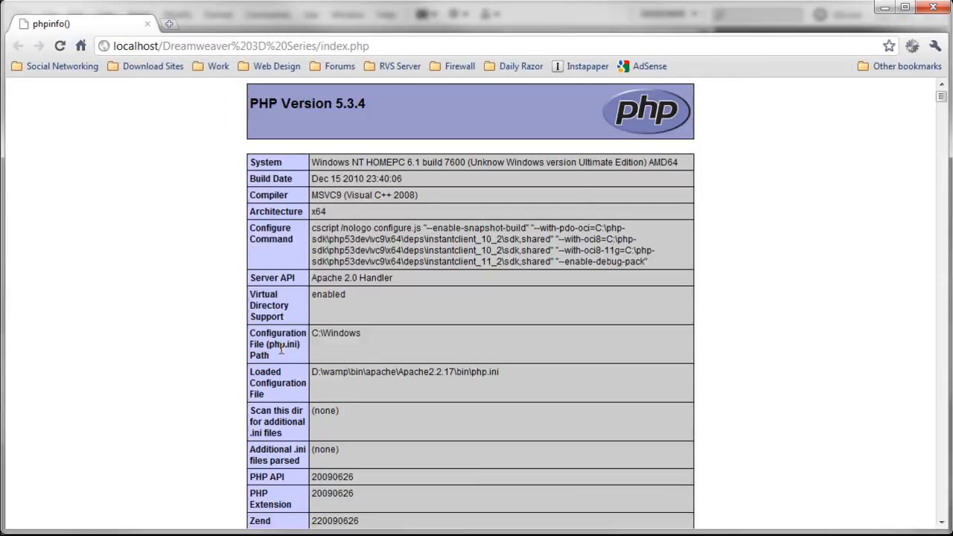
{"action": "mouse_move", "coordinate": [513, 305]}
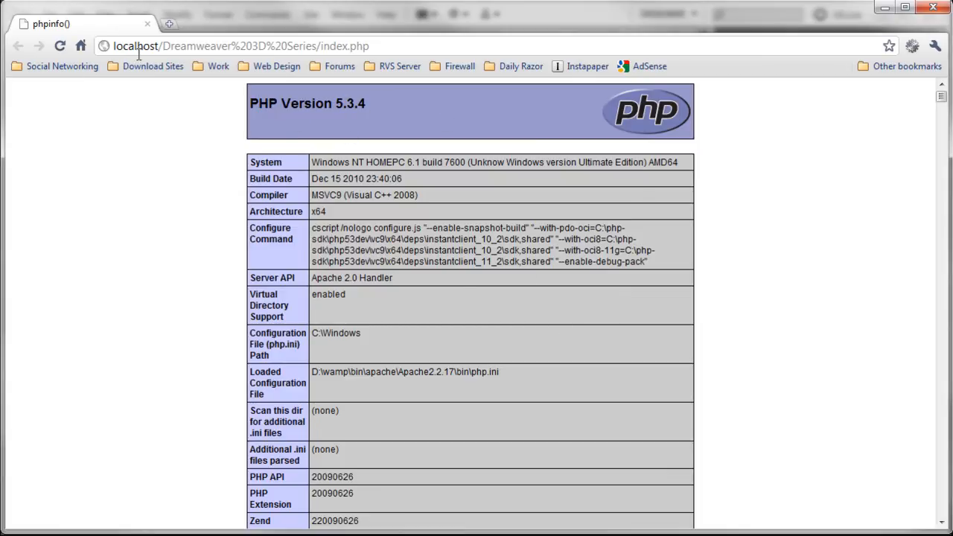
{"action": "left_click", "coordinate": [242, 46]}
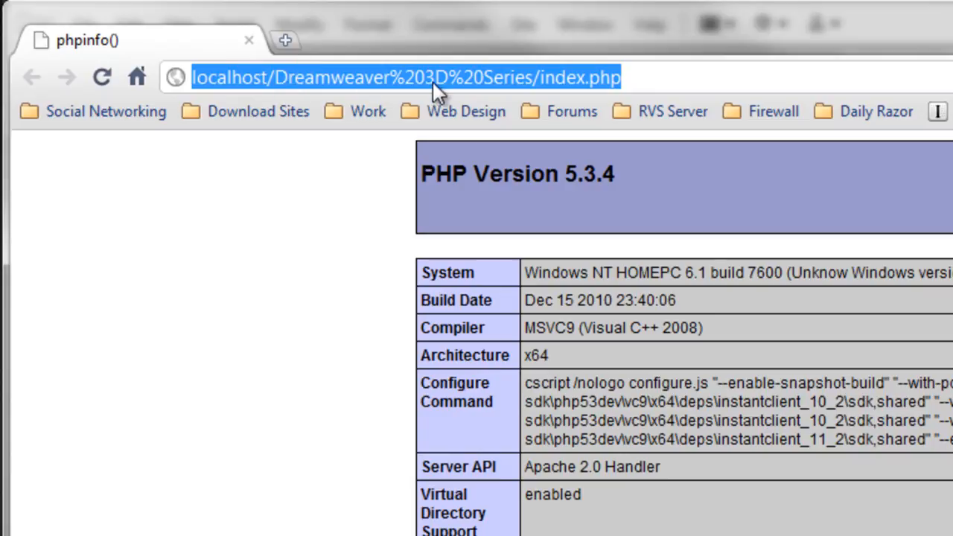
{"action": "mouse_move", "coordinate": [544, 110]}
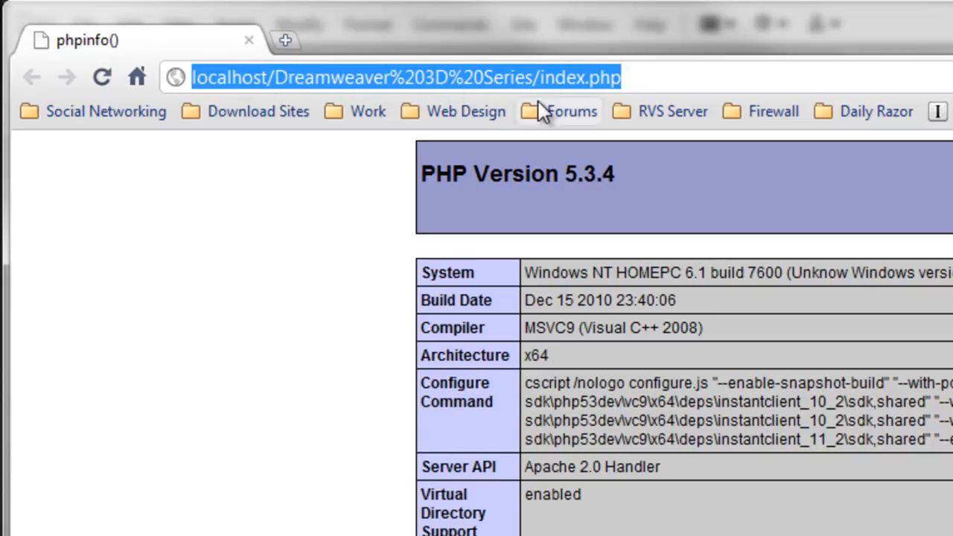